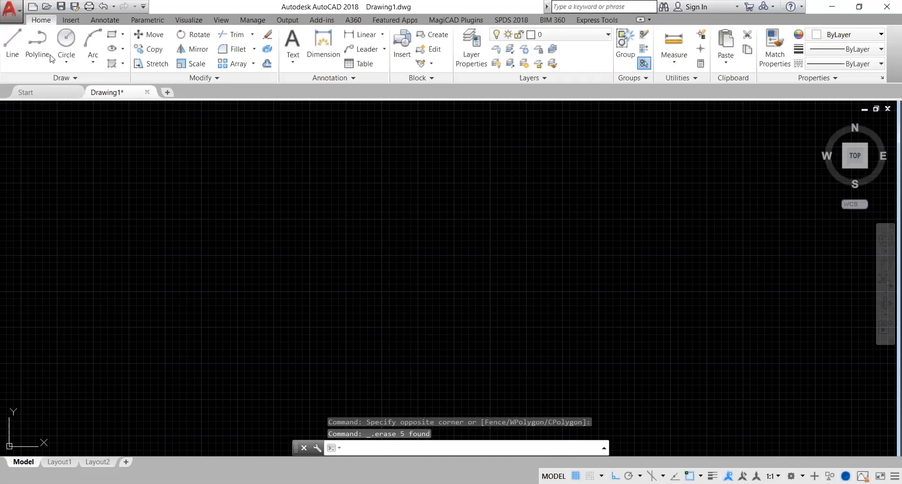
mouse_move(38, 46)
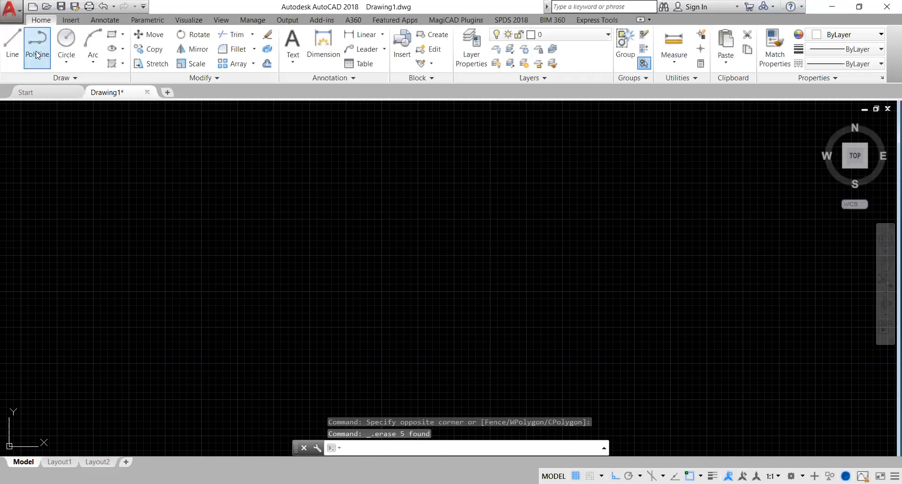
mouse_move(36, 44)
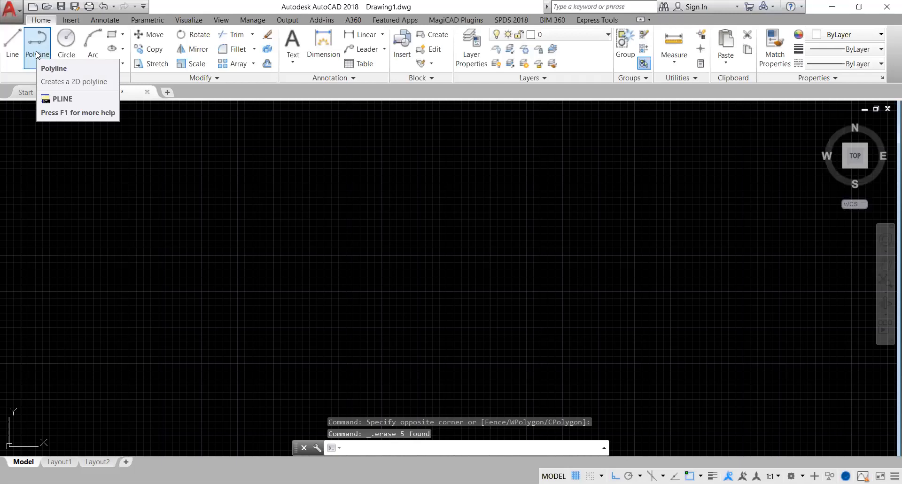
mouse_move(38, 44)
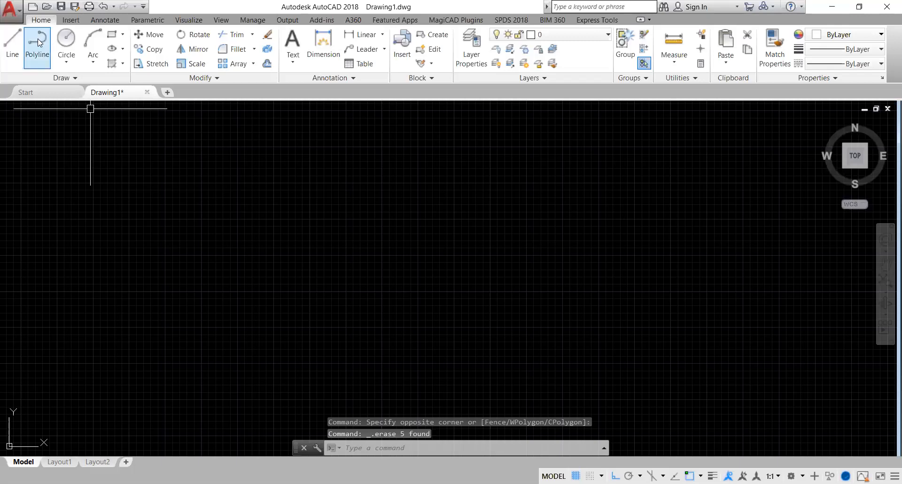
- Draw a closed polyline square with 100-unit sides from a picked start corner
click(38, 40)
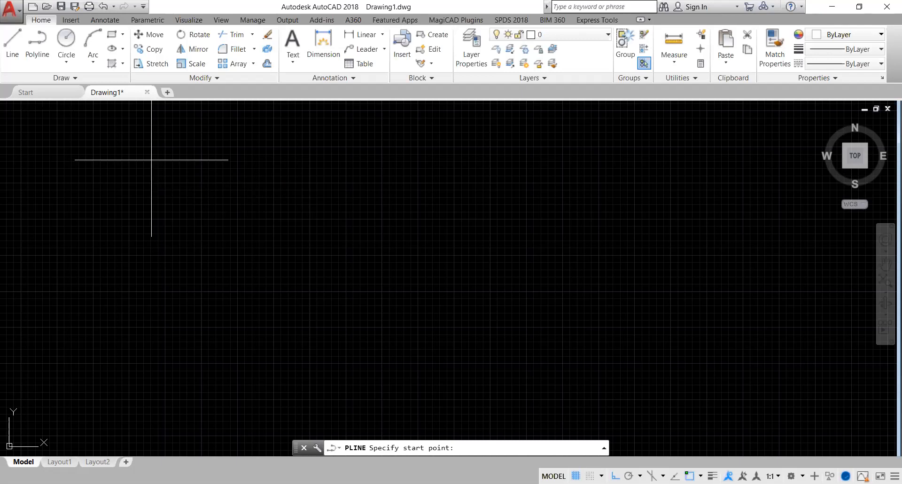
click(161, 160)
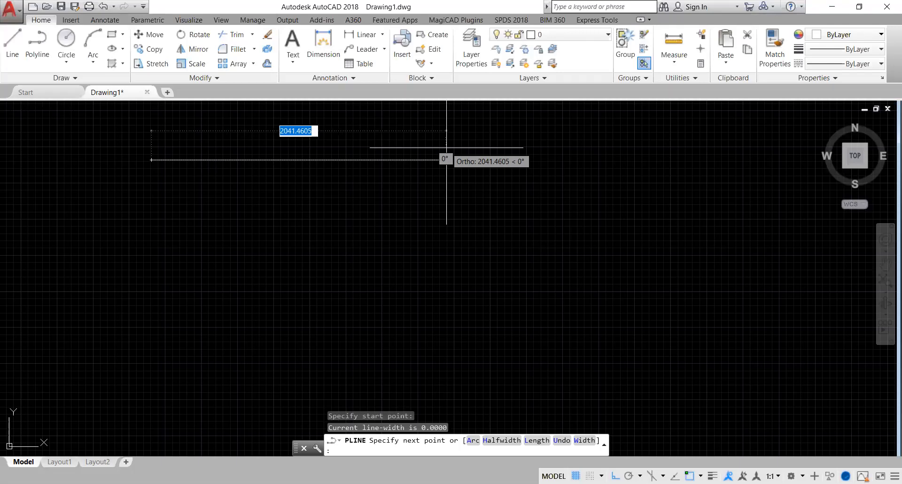
text(100)
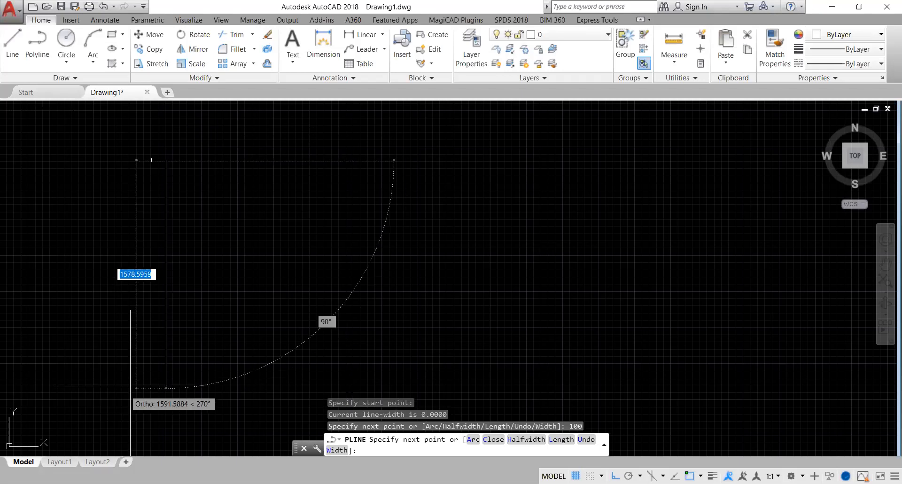
text(100)
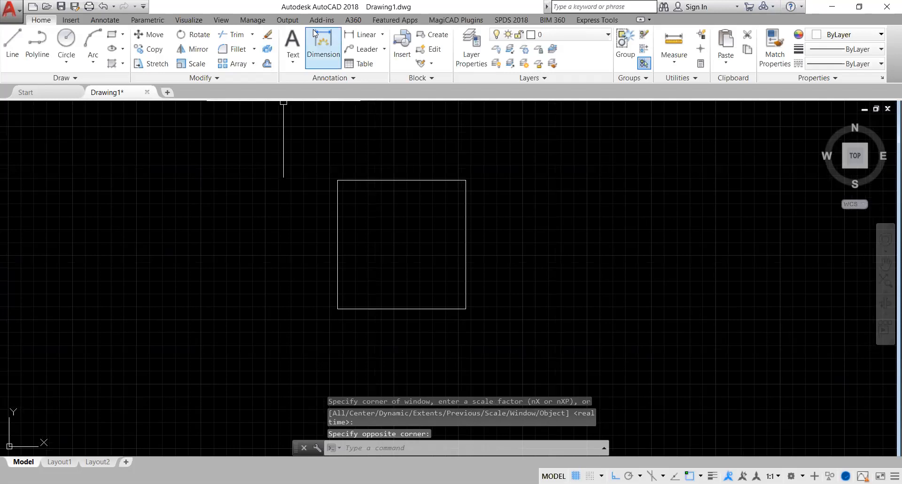
- Place 100 dimensions on the square's top and right sides and end the command
click(323, 46)
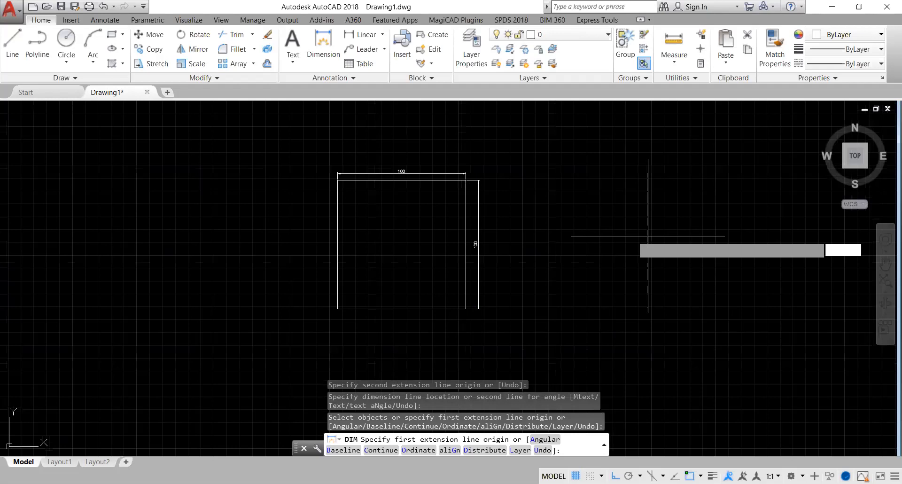
key(Escape)
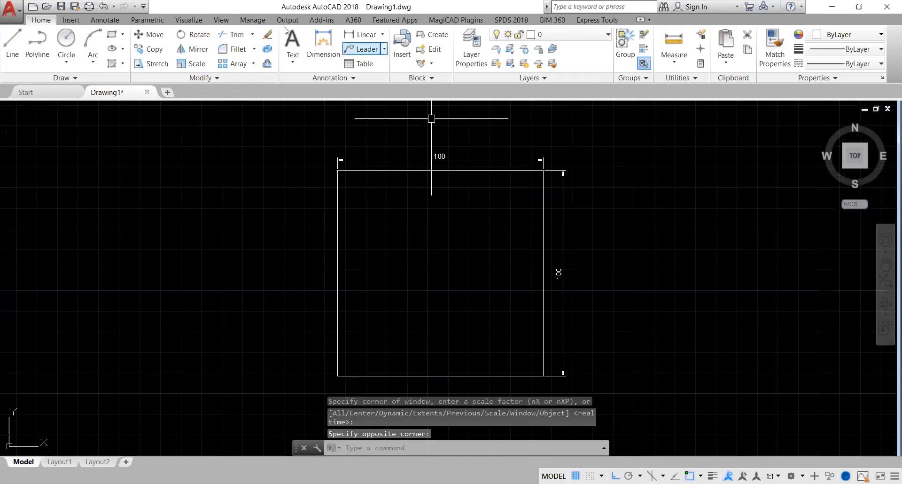
- Start a multiline text note from the Text dropdown and cancel it
click(292, 41)
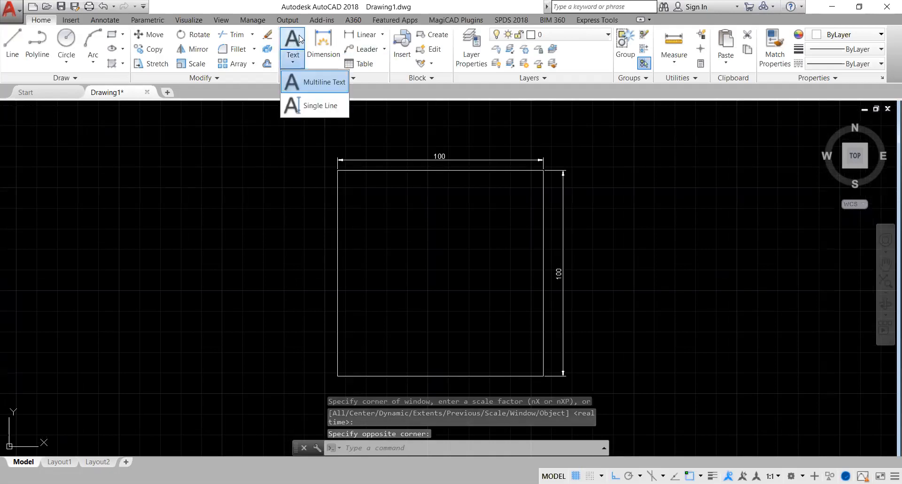
click(325, 82)
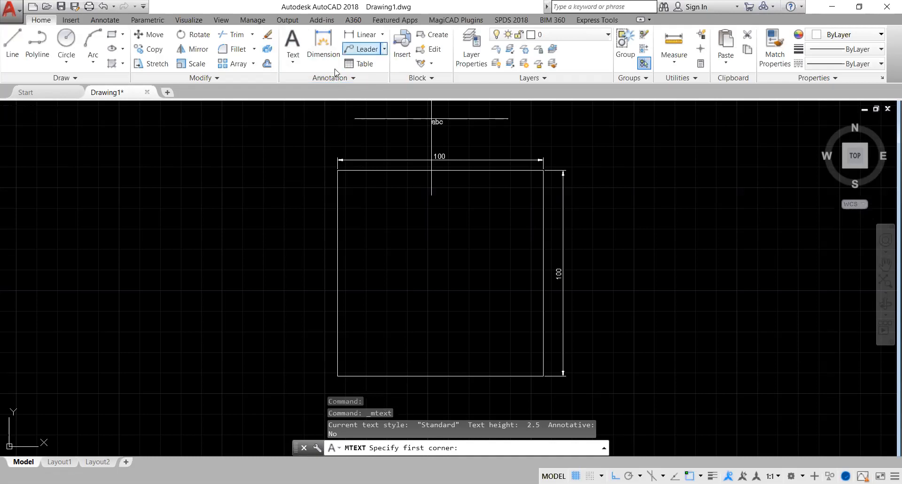
mouse_move(391, 236)
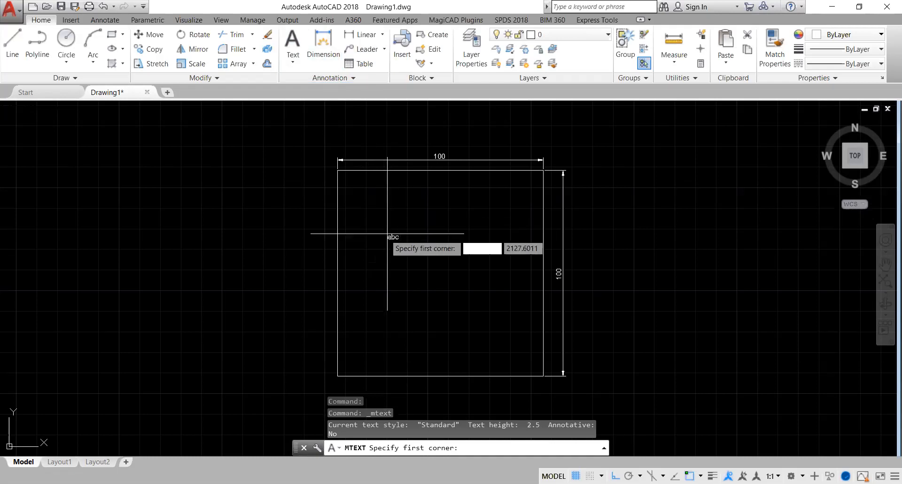
key(Escape)
text(P)
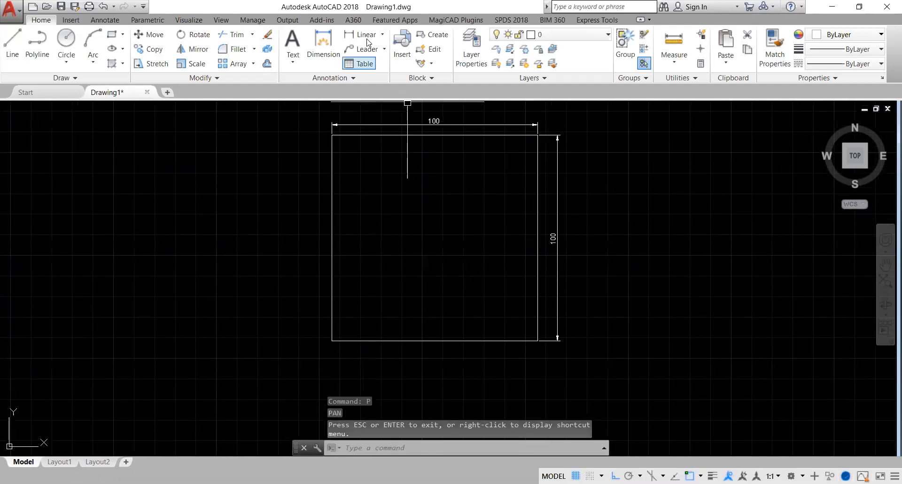
- Try Multiline Text once more, then reopen the Text dropdown for another choice
click(293, 49)
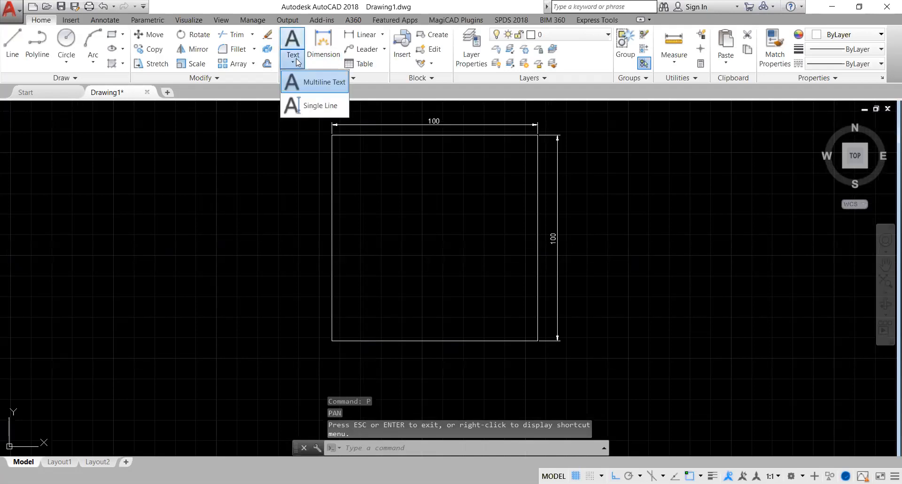
click(326, 82)
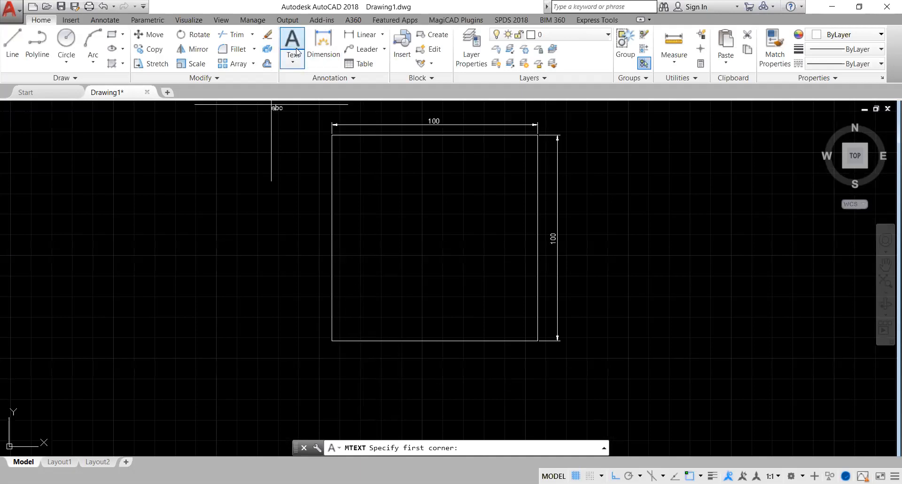
click(293, 49)
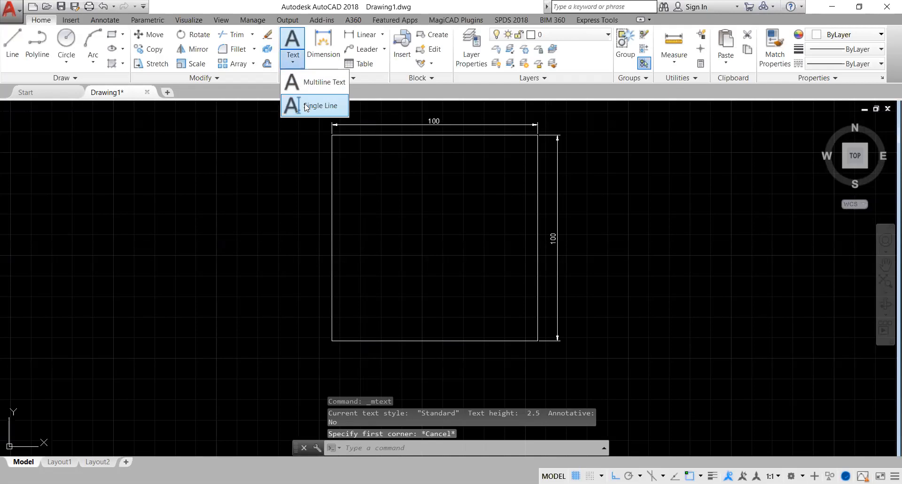
mouse_move(315, 106)
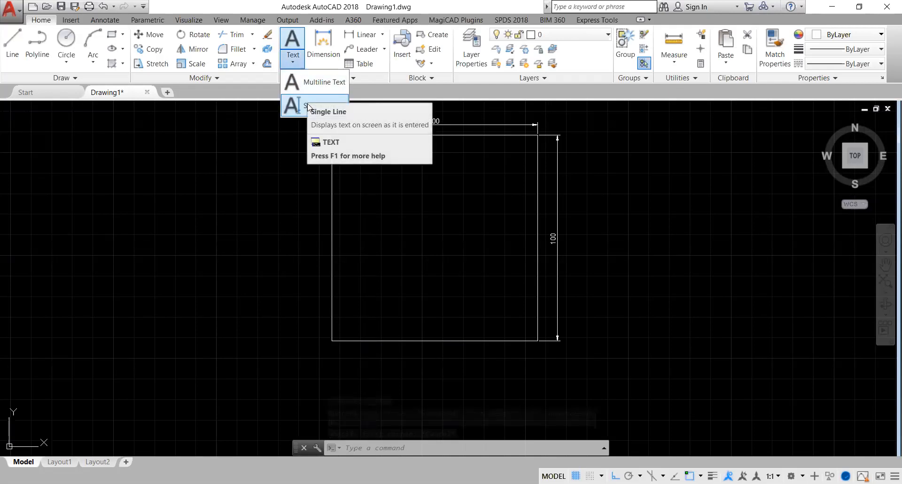
- Start Single Line text, abandon the first attempt, and restart it awaiting a start point
click(293, 104)
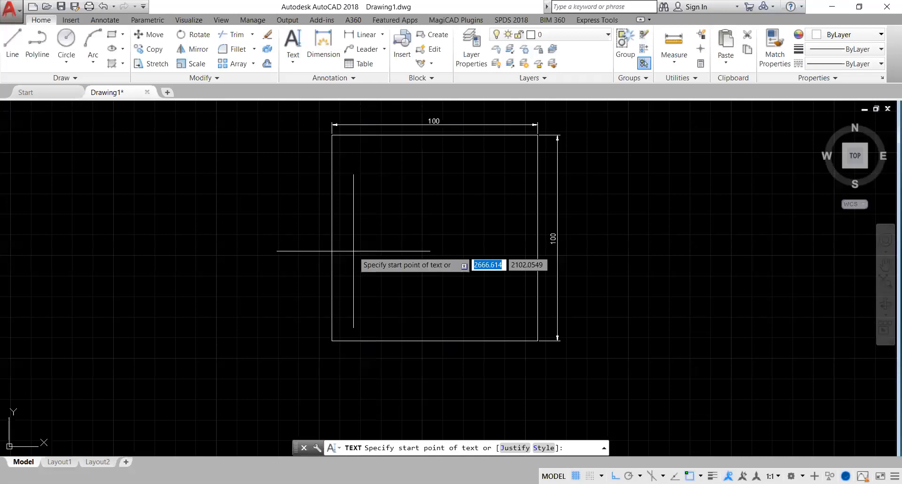
mouse_move(333, 374)
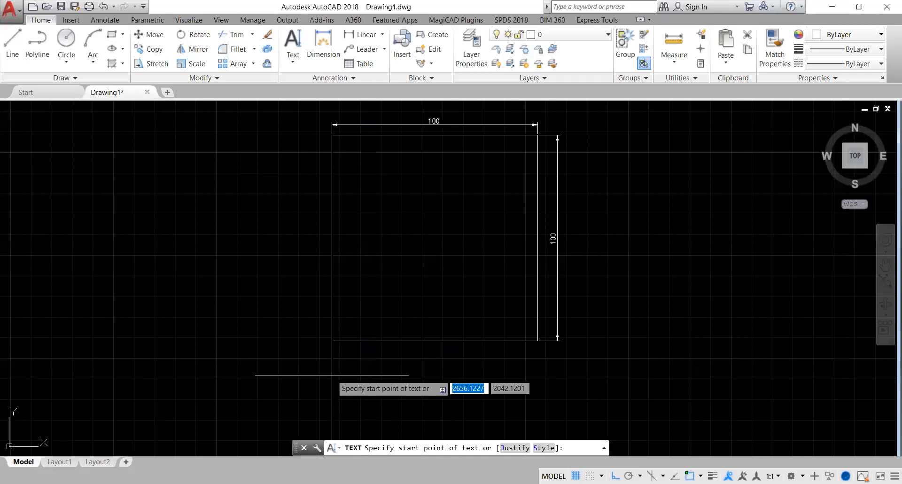
mouse_move(337, 368)
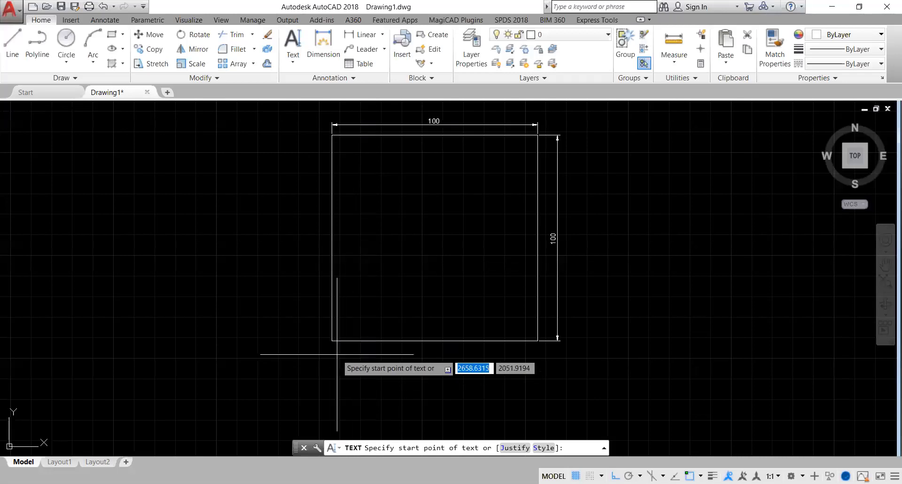
click(334, 351)
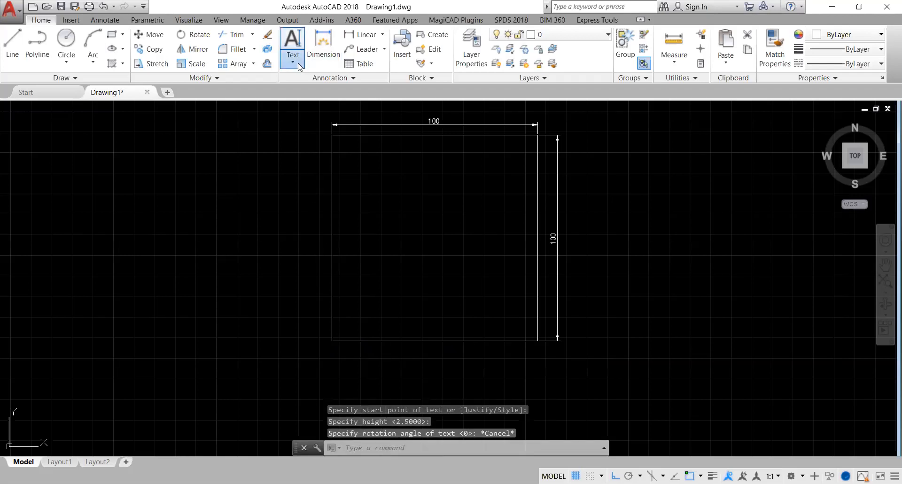
click(293, 60)
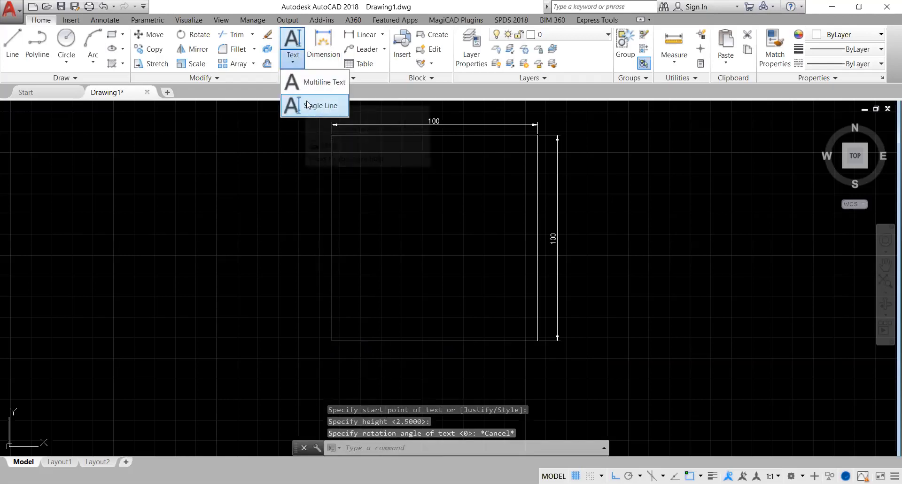
mouse_move(321, 105)
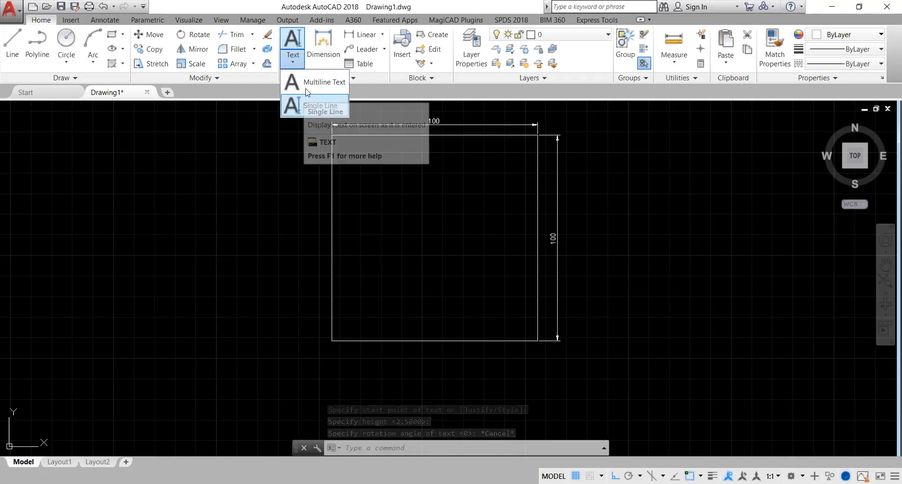
click(319, 109)
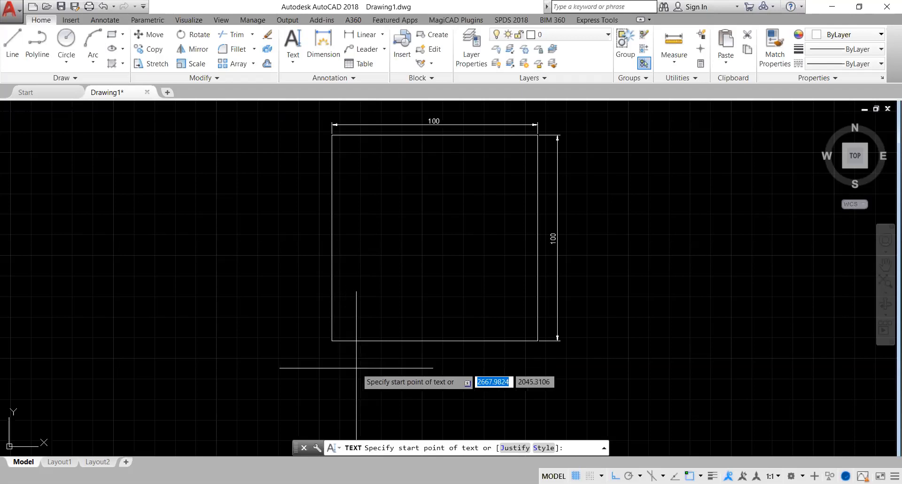
- Set the note's start point below the square with height 2.5 and rotation 0
click(373, 363)
text(2.5)
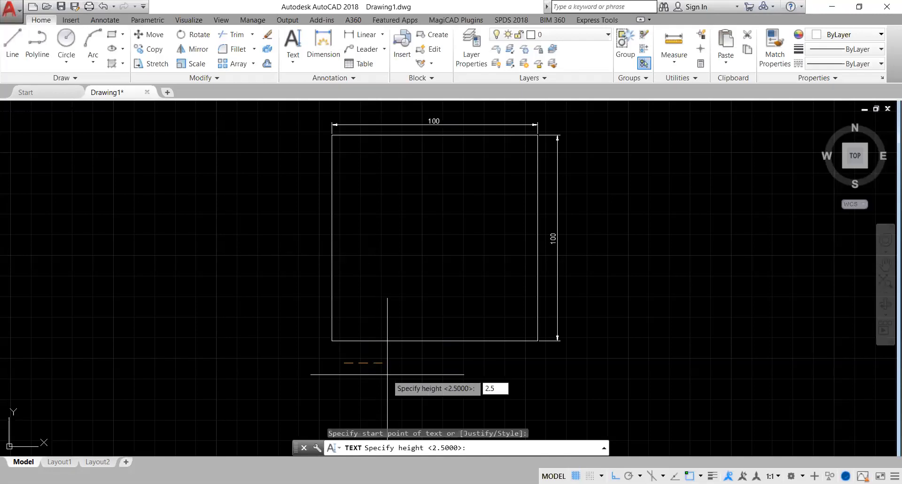
key(enter)
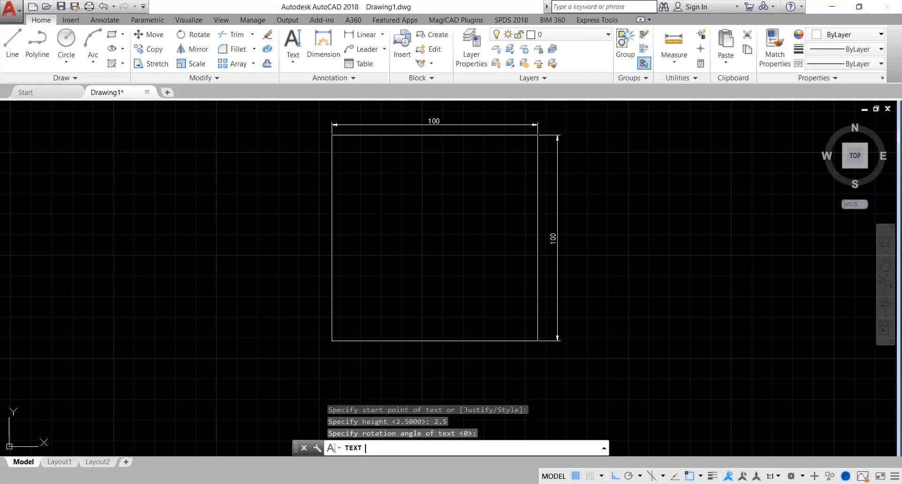
click(344, 362)
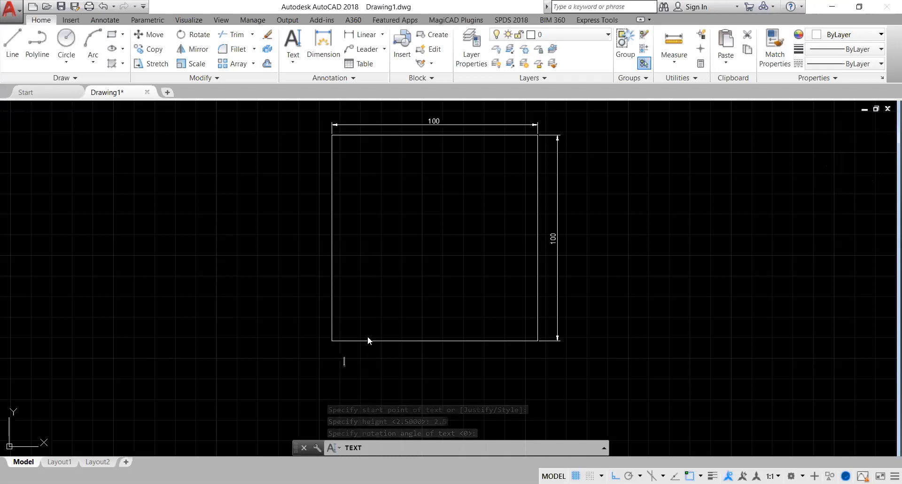
- Enter the note 'MAINTAIN 1.2M AWAY FROM GAS TURBINE SLAB' below the square
text(M)
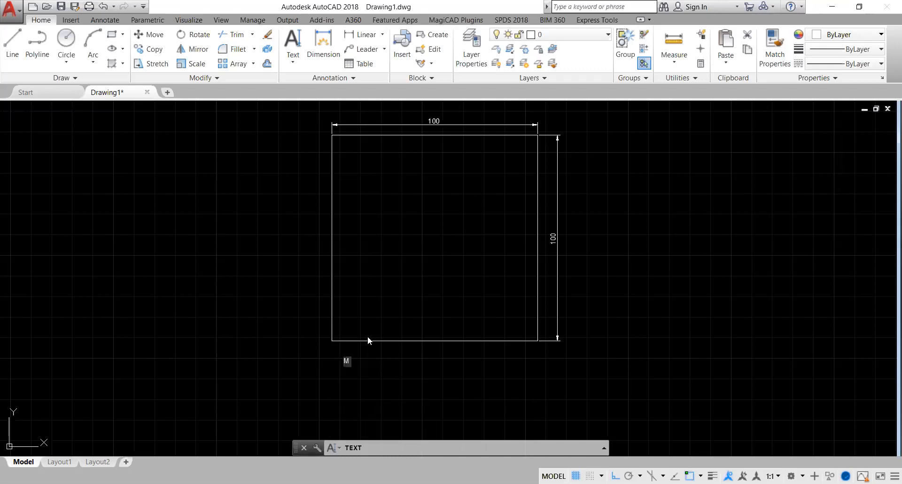
text(AINTAIN 1.2)
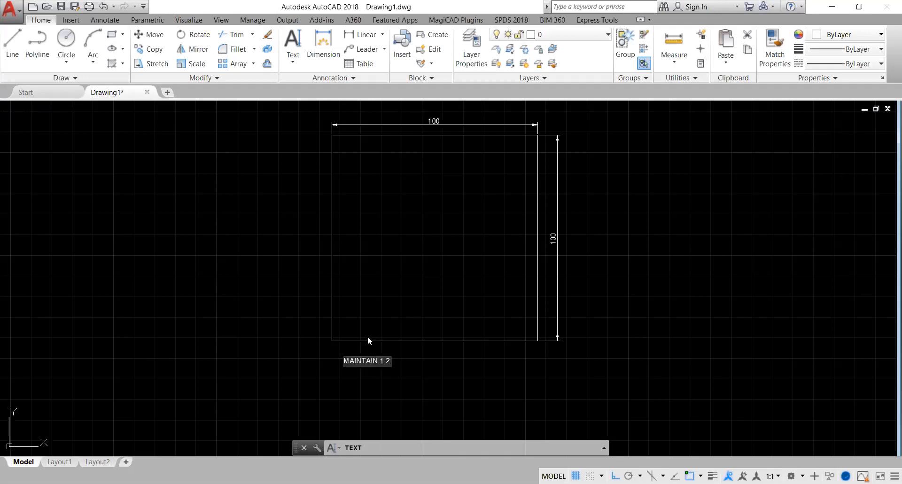
text(M AWAY)
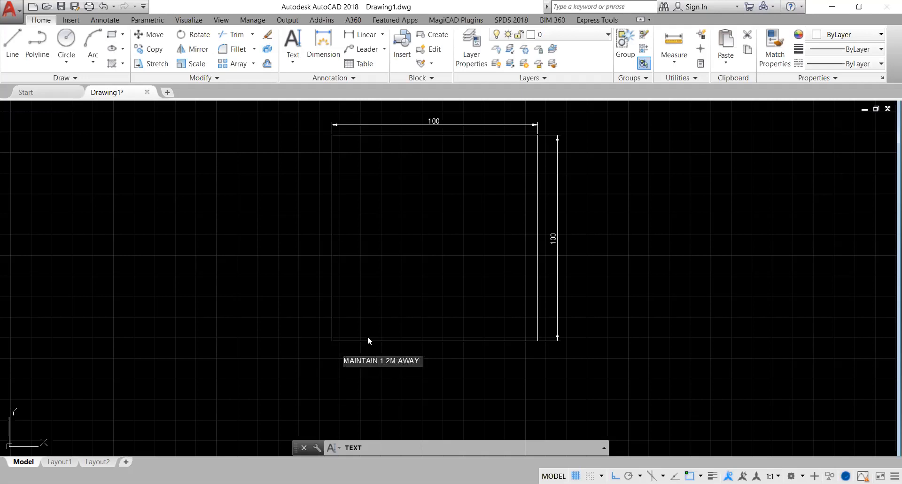
text(FROM GAS)
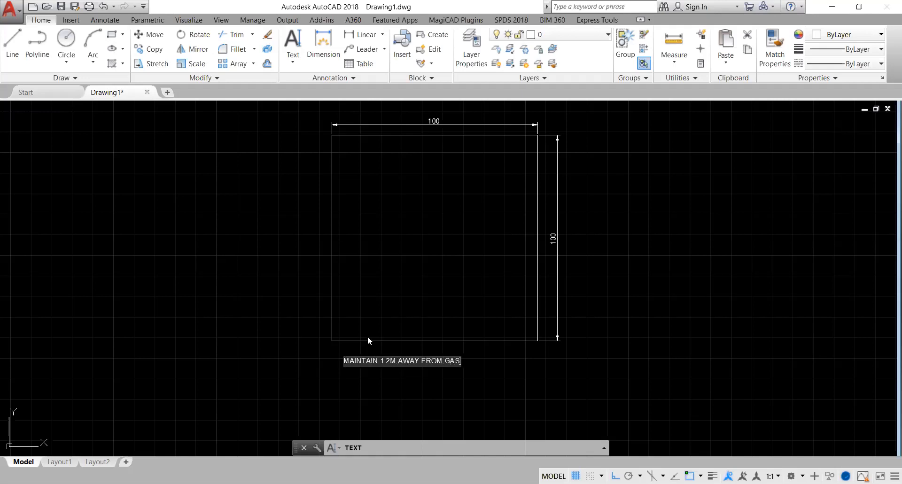
text(TUR)
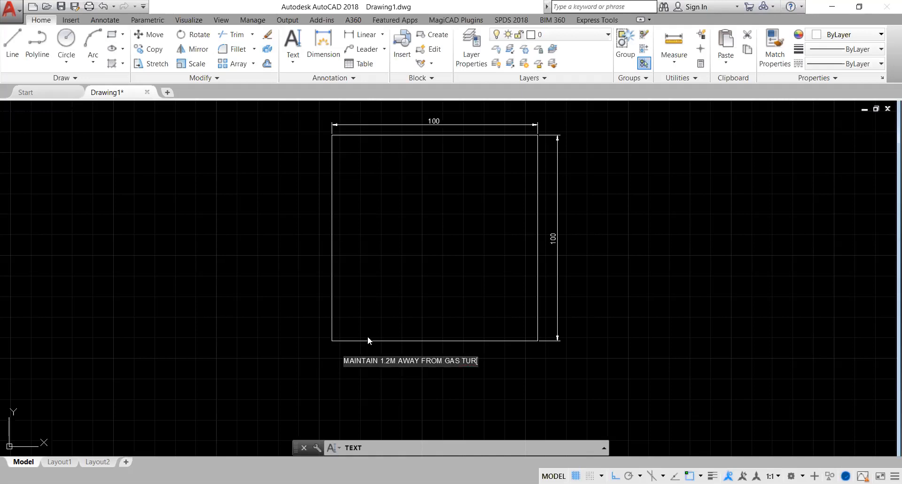
text(BINE SLAB)
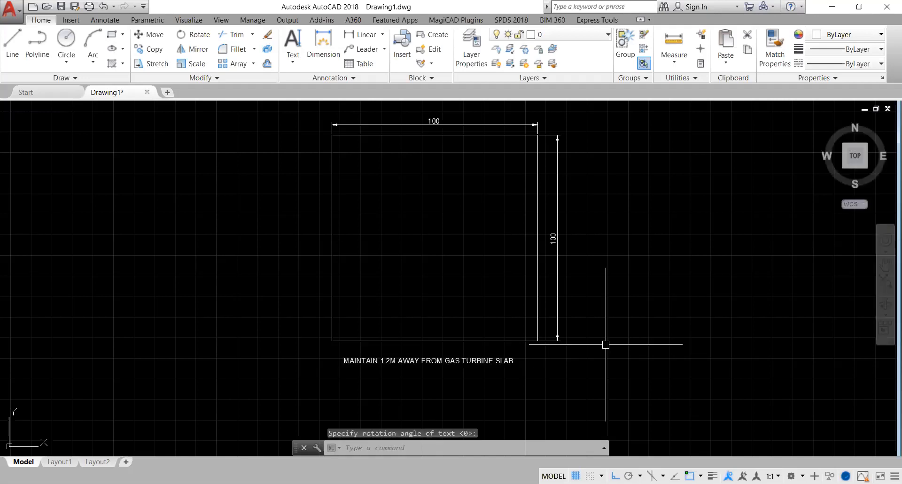
mouse_move(284, 103)
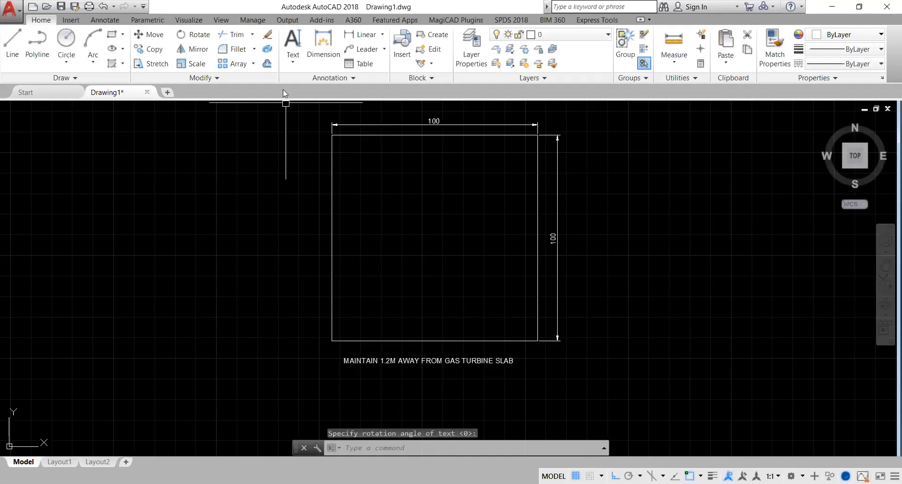
- Start a single-line note inside the square's upper left with text height 3.5
click(292, 42)
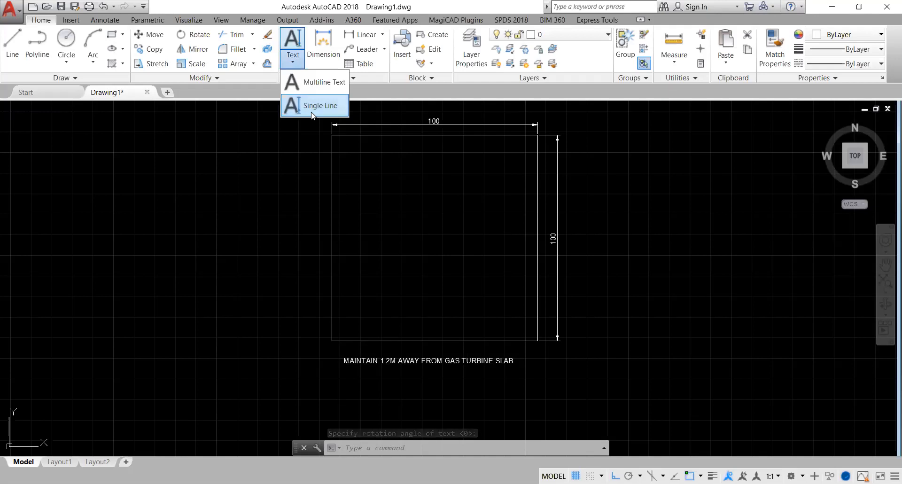
click(321, 105)
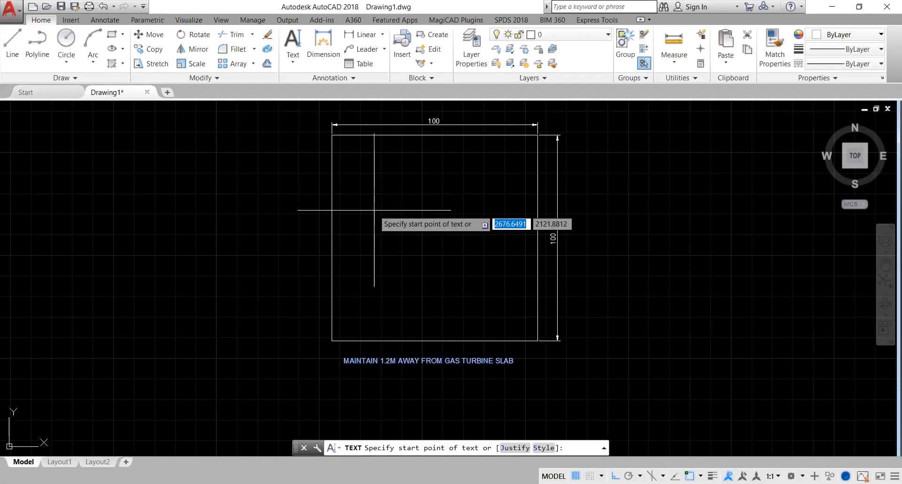
mouse_move(361, 206)
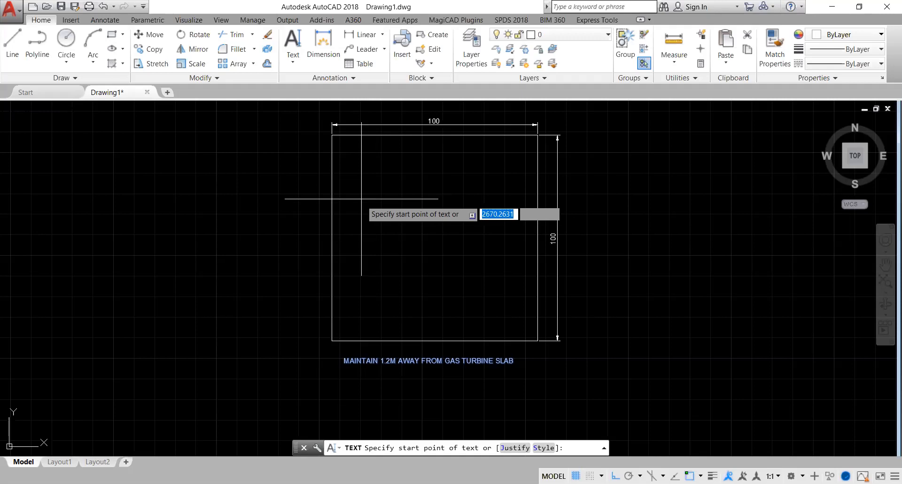
click(366, 204)
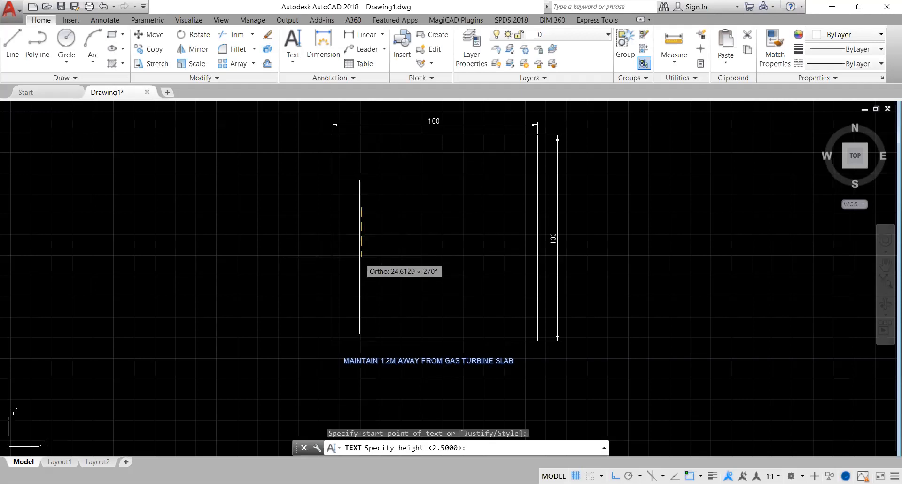
mouse_move(358, 267)
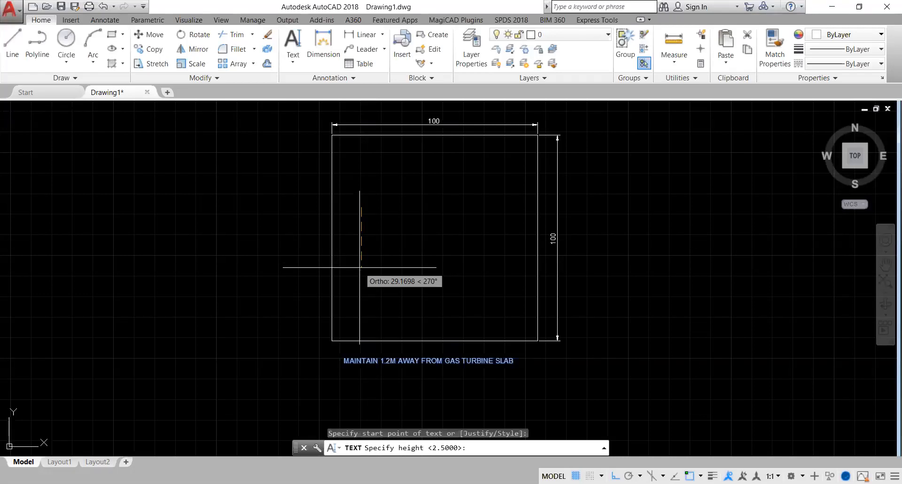
text(3.5)
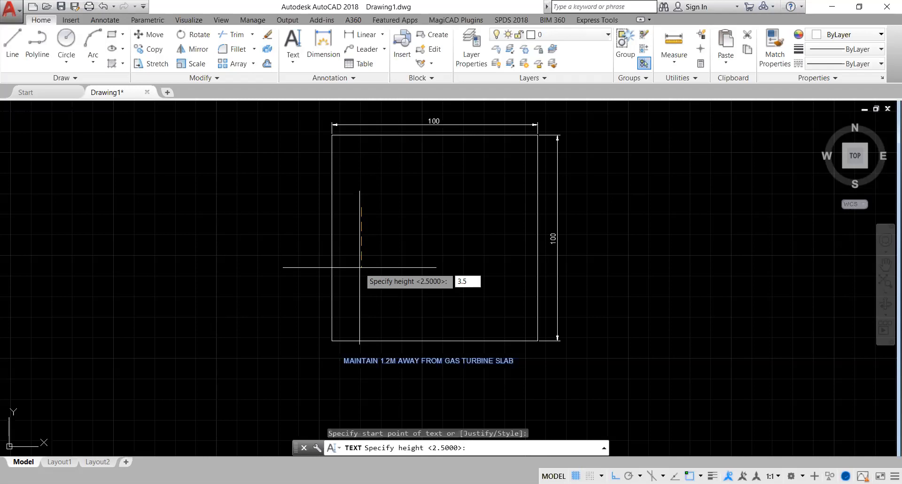
key(enter)
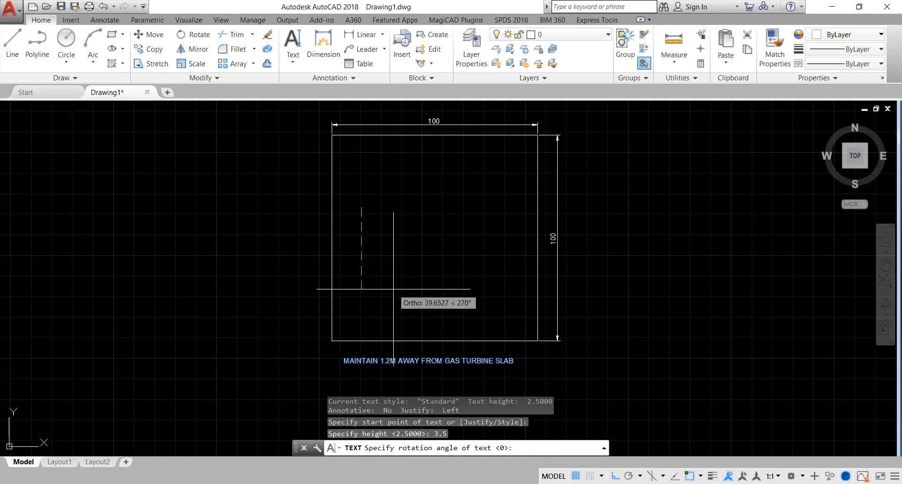
mouse_move(452, 274)
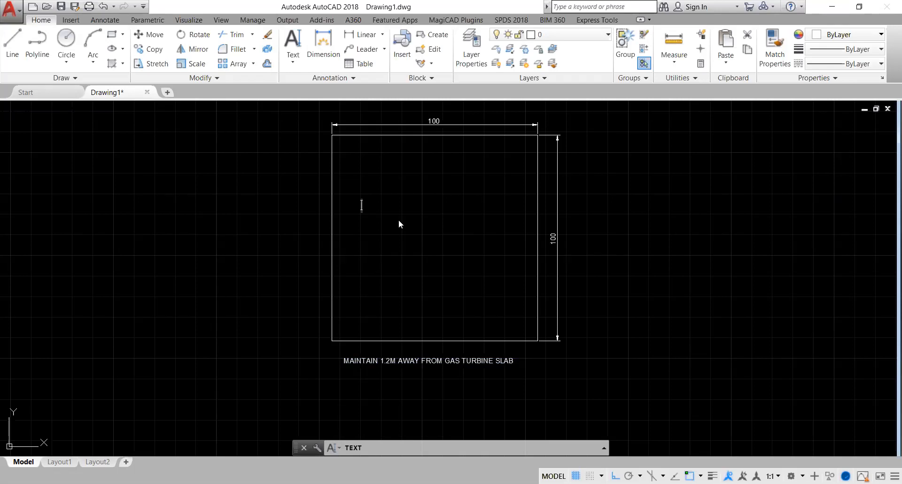
- Enter the first line 'Process Should Ensure That Dimension', removing stray letters
text(2.5M)
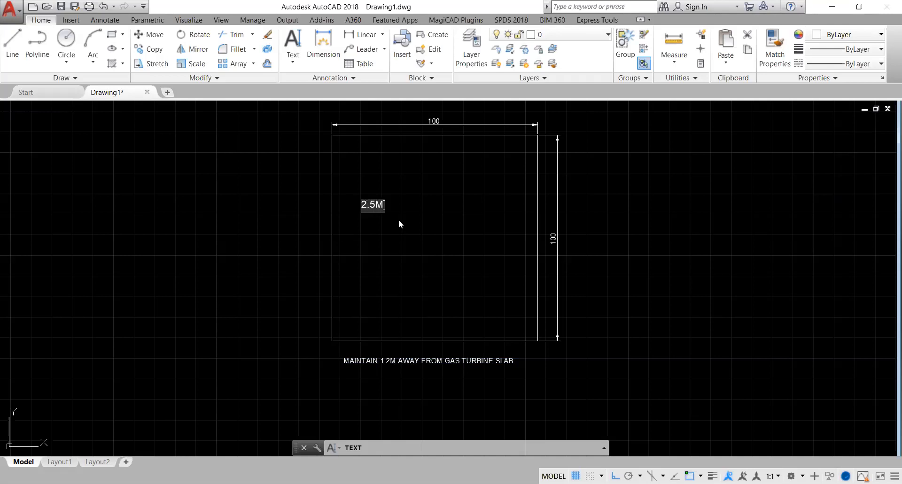
text(m)
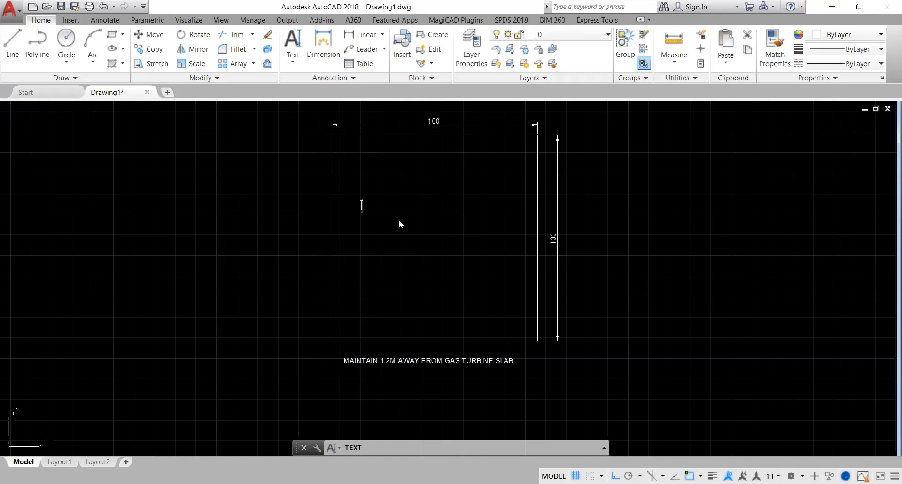
text(Proc)
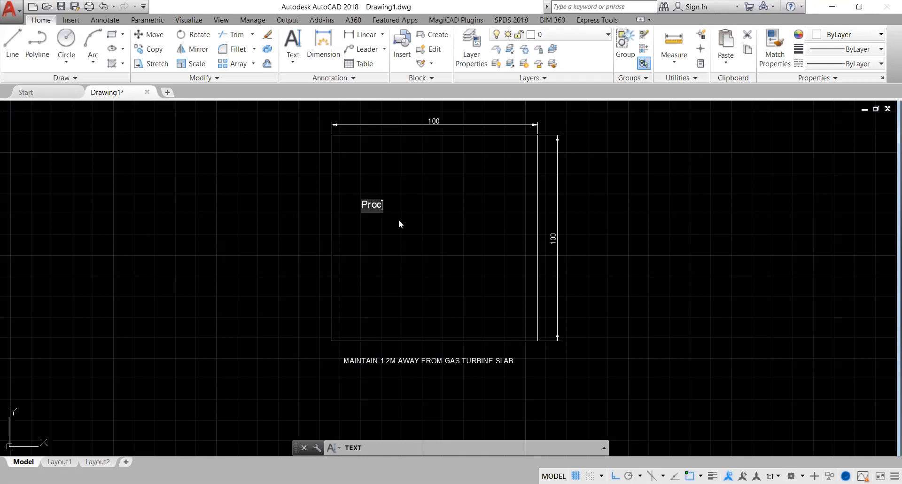
text(ess Should)
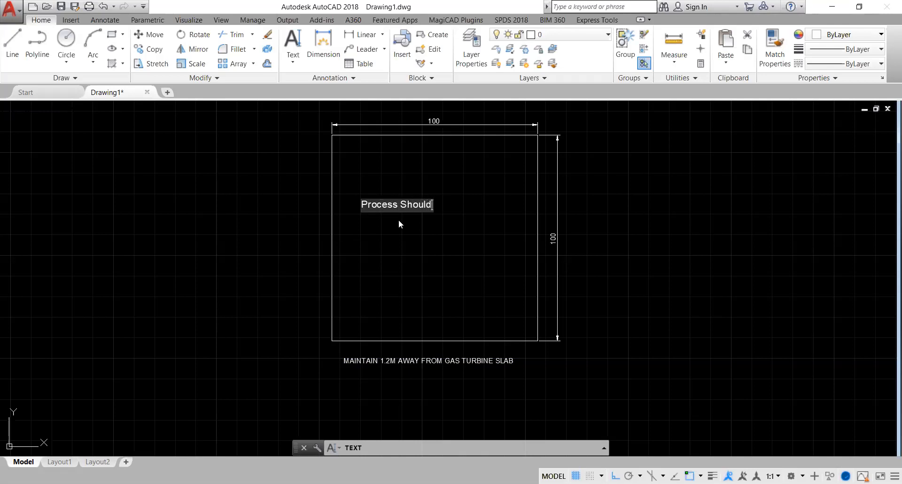
text(En)
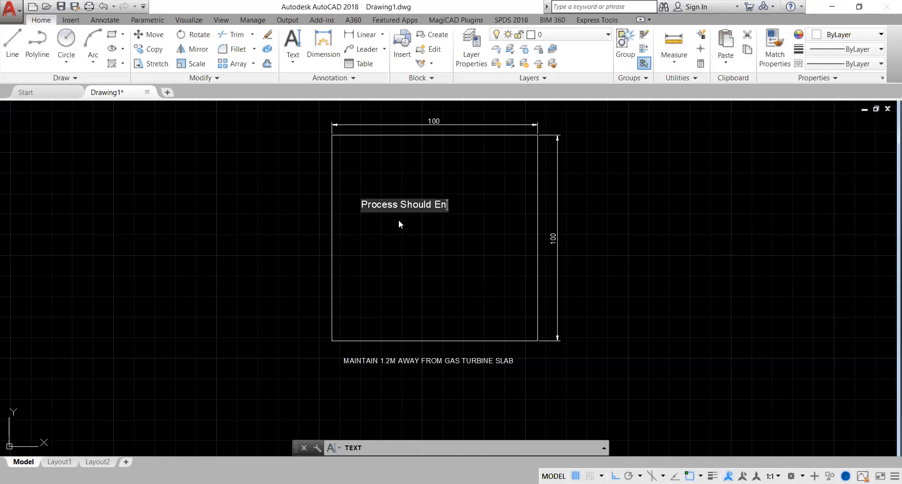
text(sure That)
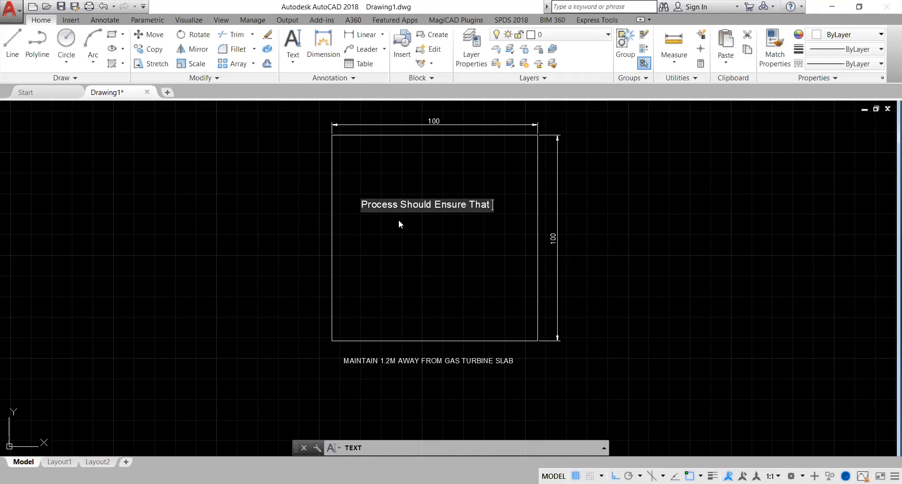
text(Dimen)
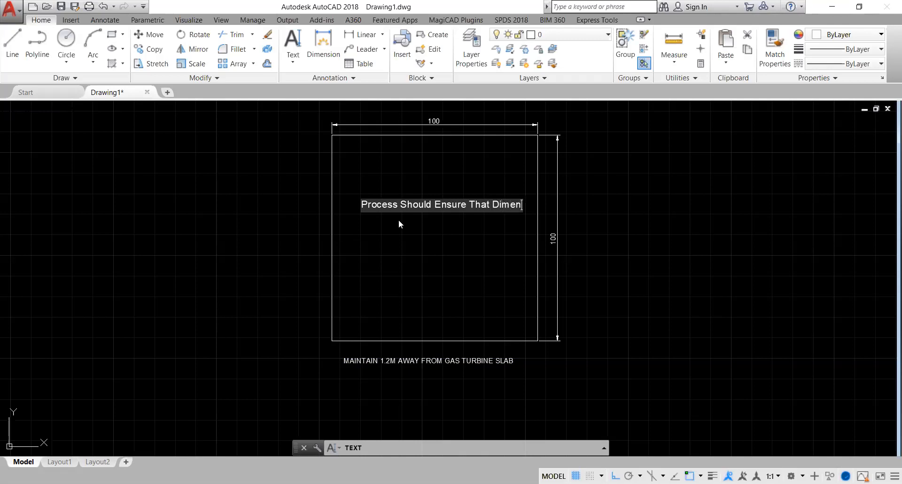
text(sion)
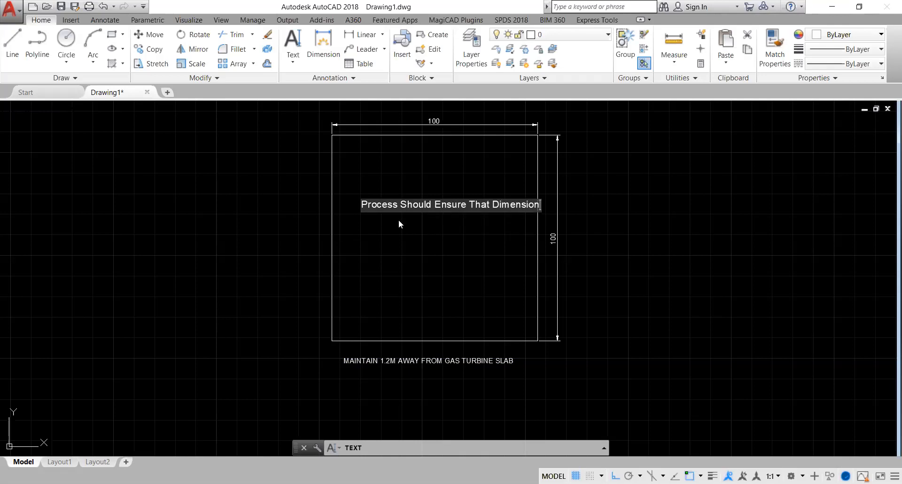
text(ghhhhhhhh)
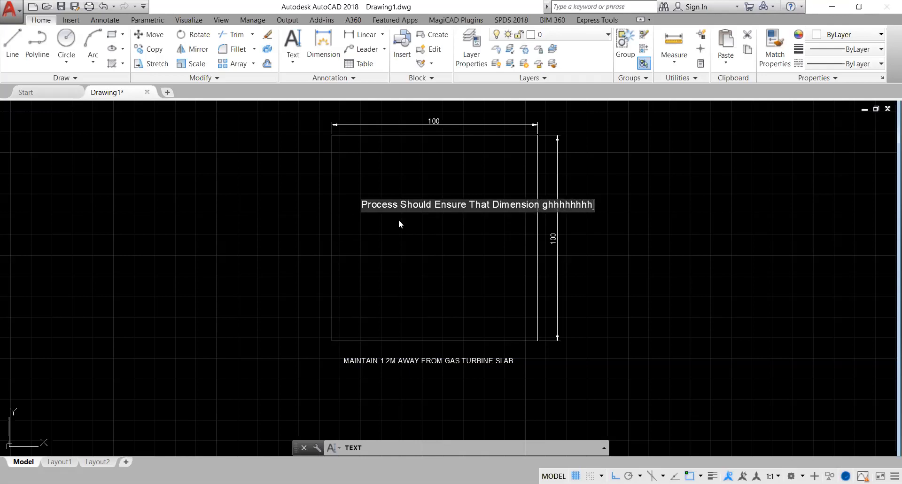
key(BackSpace)
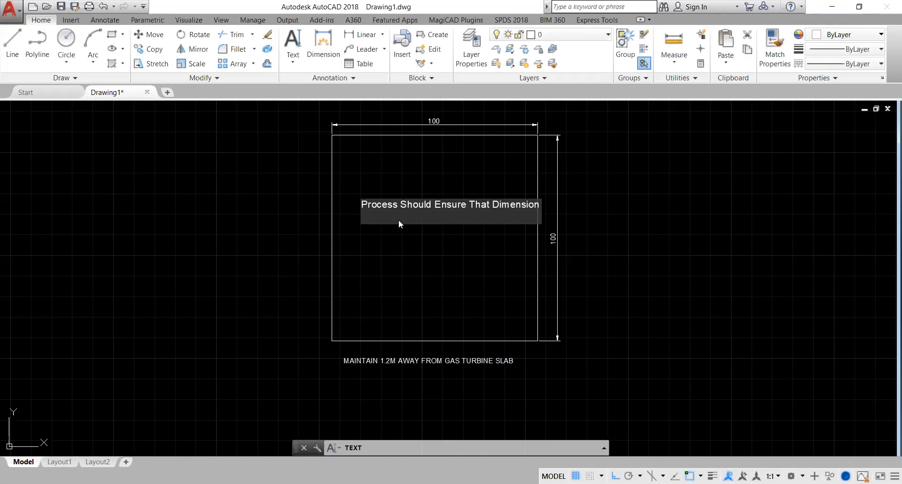
- Continue on a second line with 'Lines are maintained before work.'
click(361, 217)
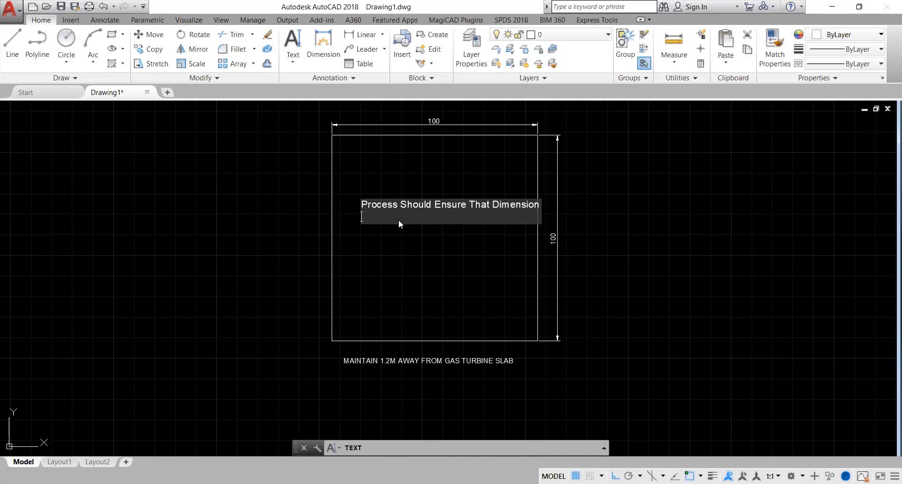
text(Lines a)
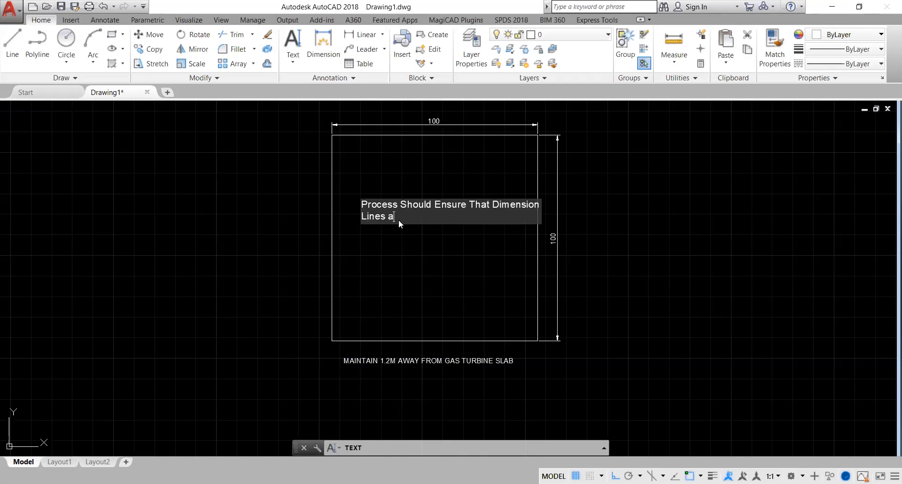
text(re mainteine)
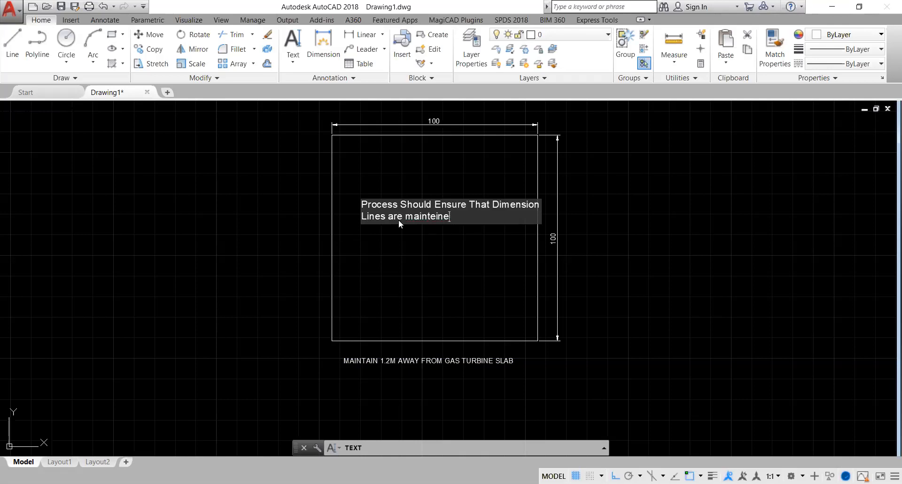
text(ad)
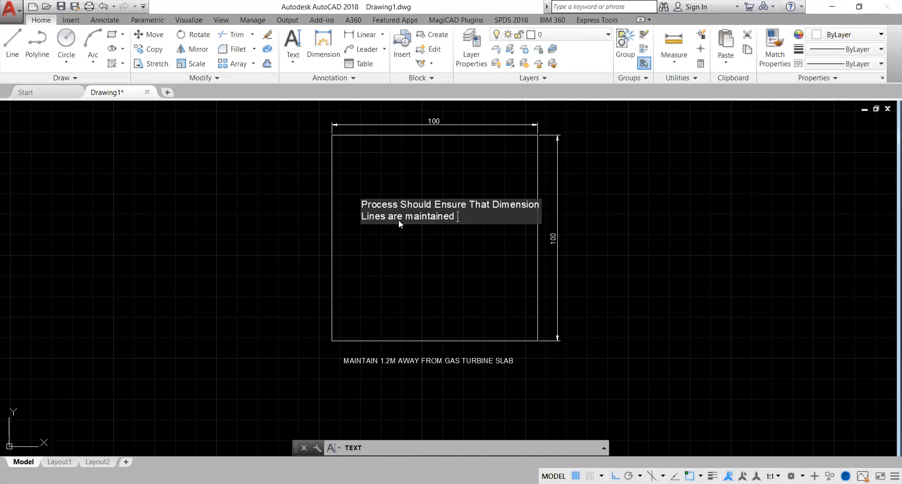
text(before)
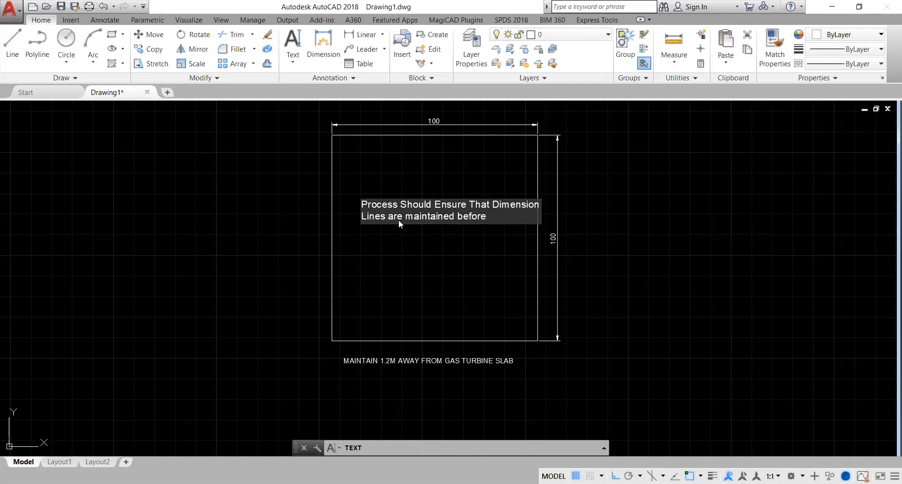
text(work.)
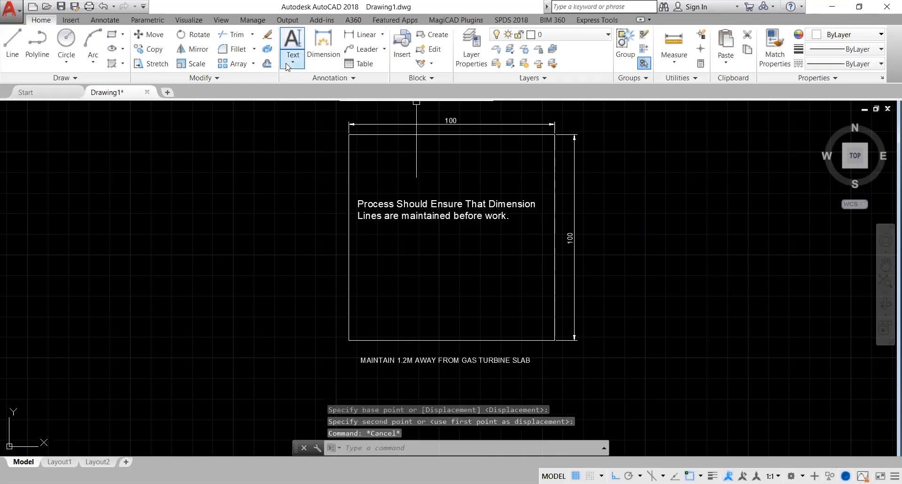
- Add multiline note 'Process Engr. To Observe 100mm from Low Level Bed.' and close the editor
click(292, 42)
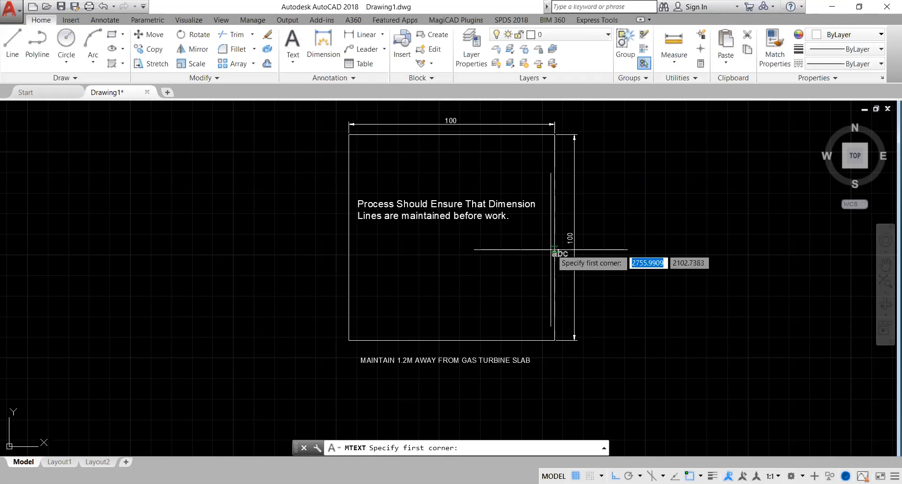
mouse_move(501, 293)
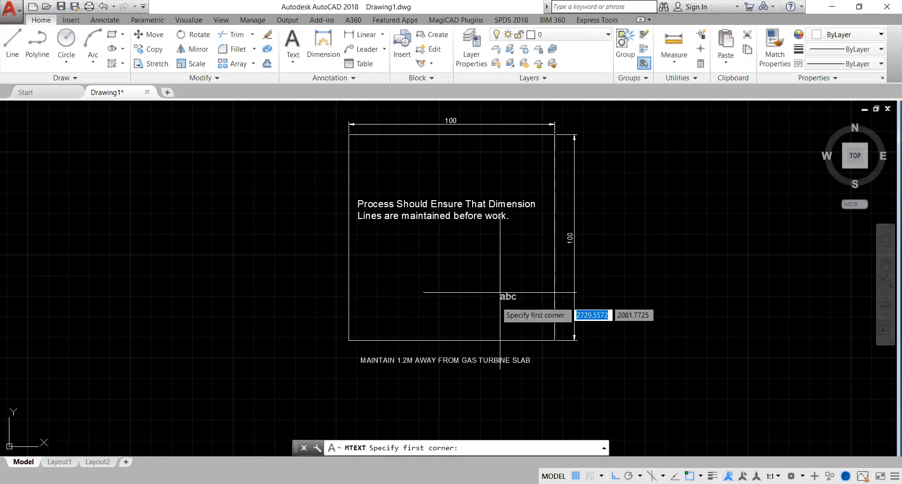
mouse_move(425, 259)
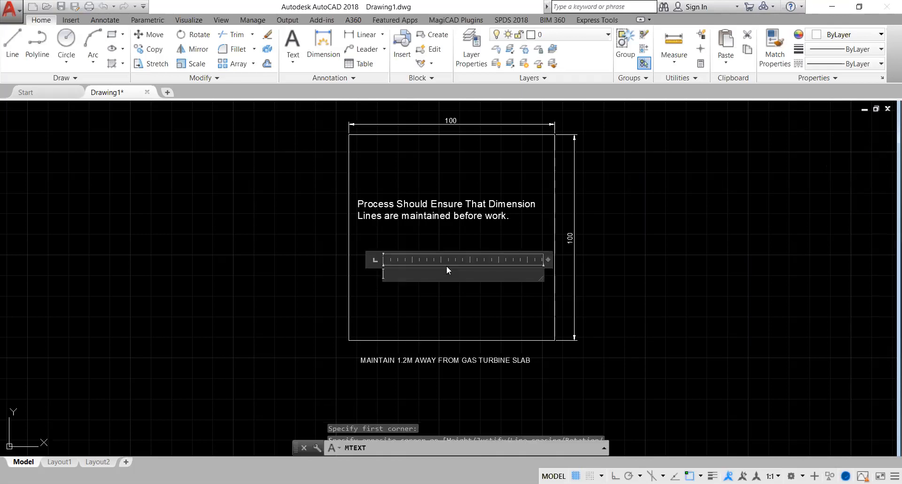
text(Process Engr. To Obse)
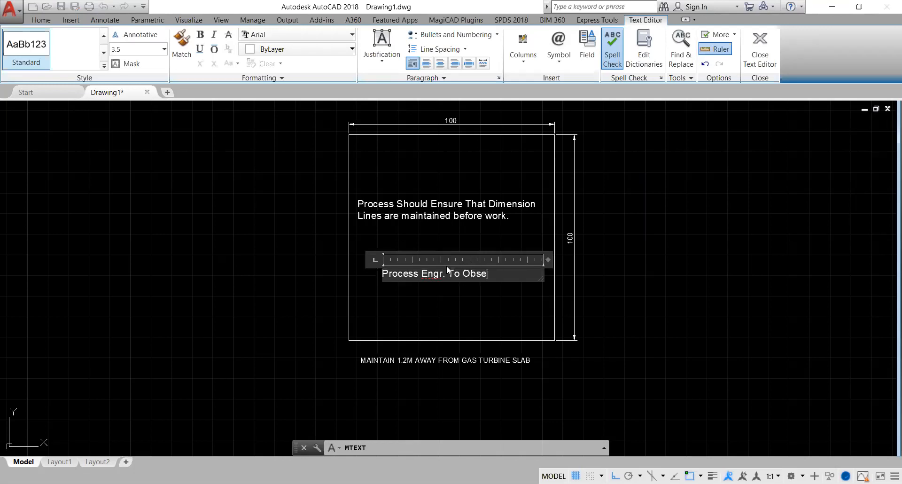
text(rve 10mm)
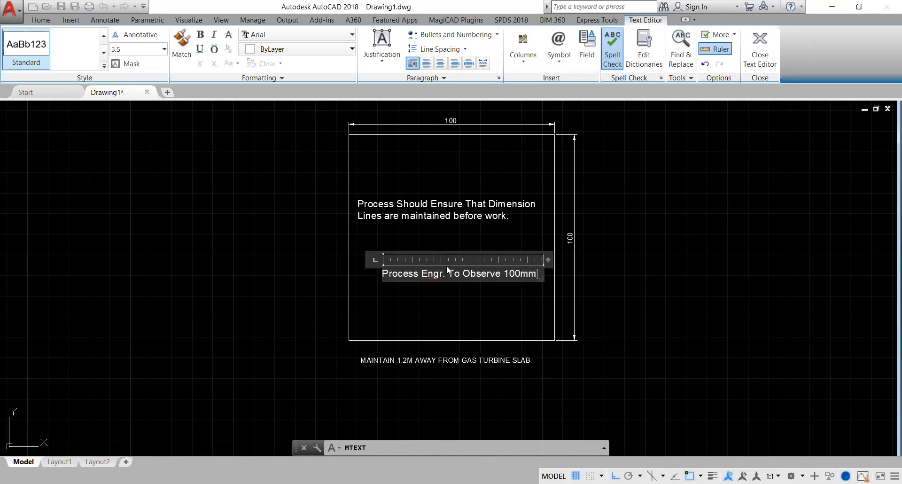
text(from)
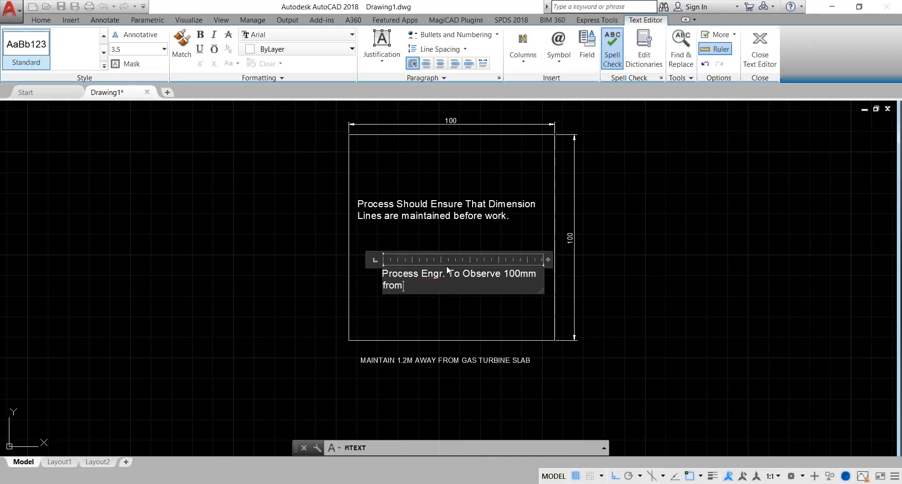
text(Low Level)
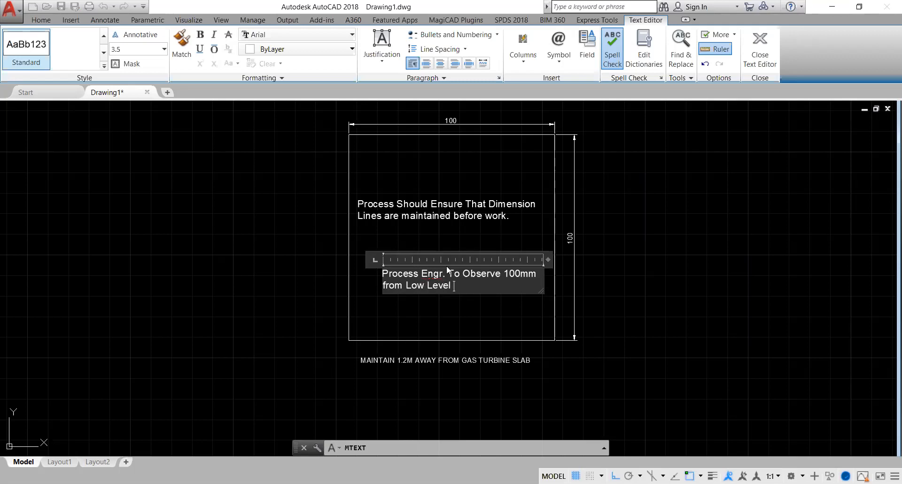
text(B)
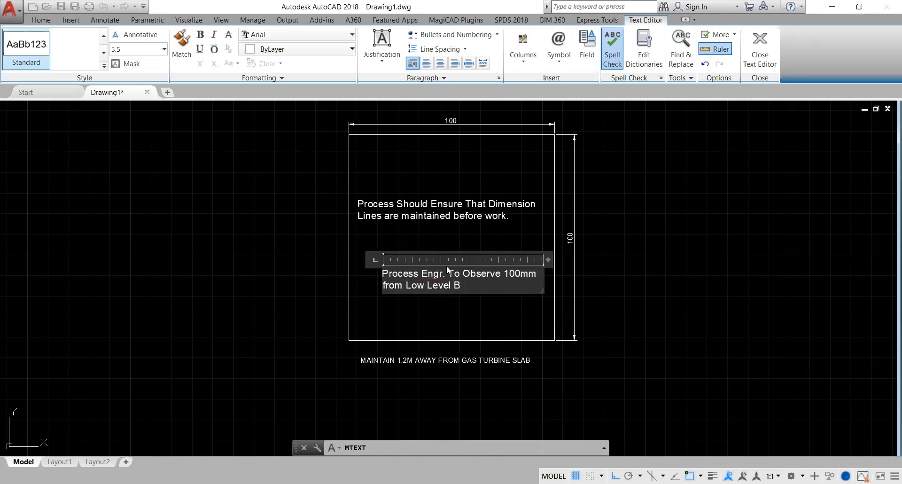
text(ed.)
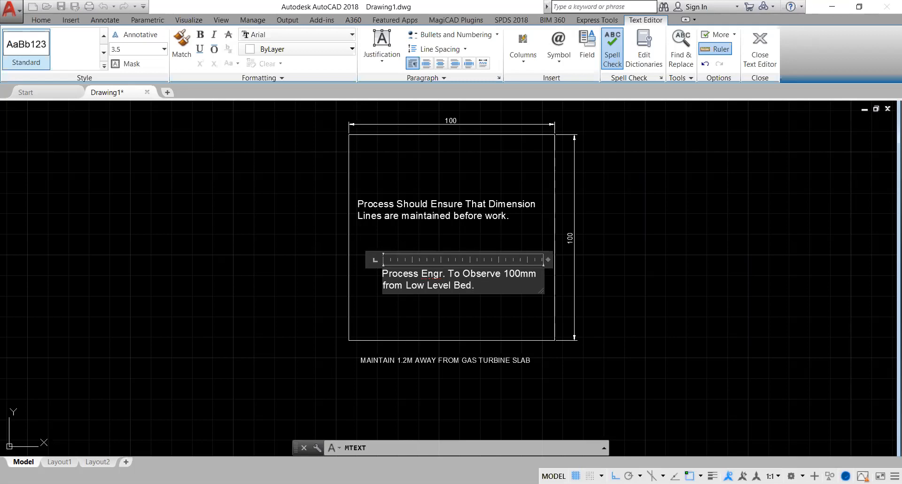
click(759, 43)
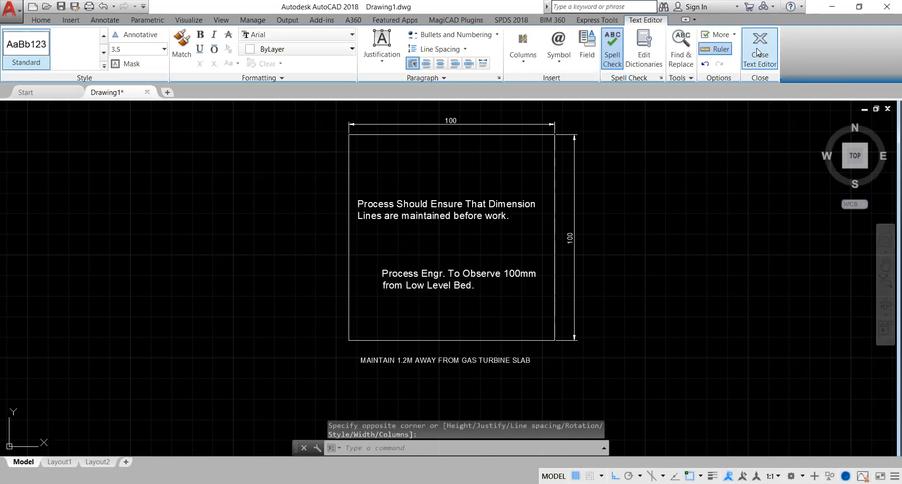
- Pan the view so the annotated square sits at the left of the drawing area
click(759, 46)
text(P)
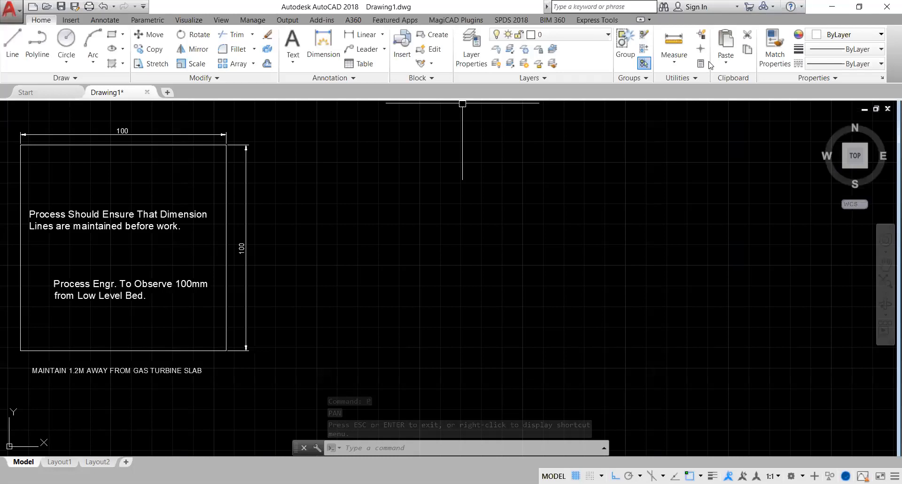
- Draw a 3-point arc curving downward to the right of the annotated square
click(93, 49)
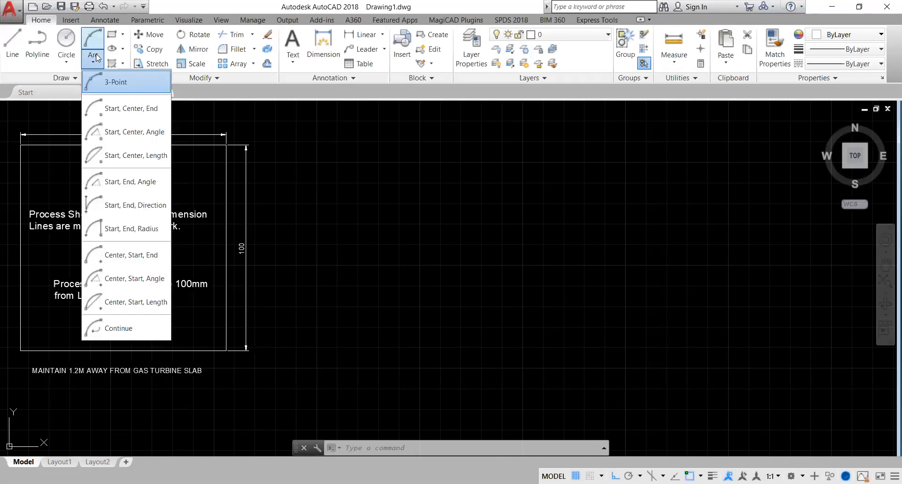
mouse_move(121, 81)
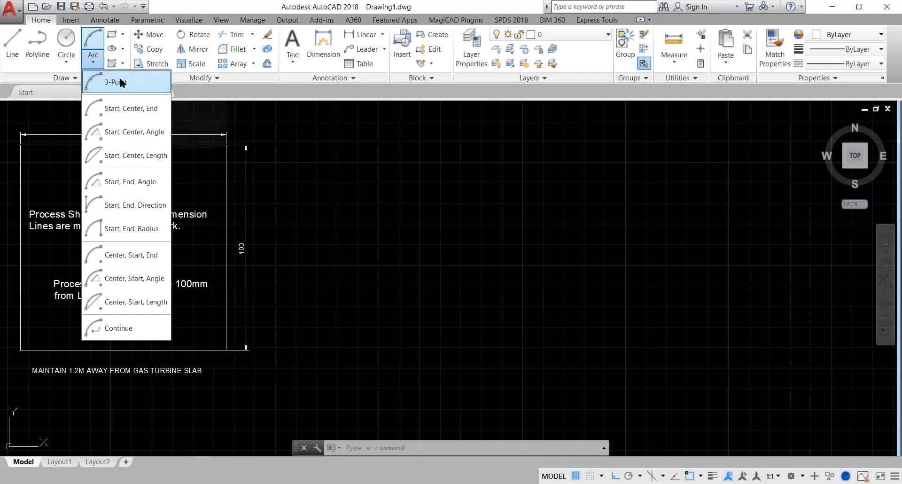
click(114, 82)
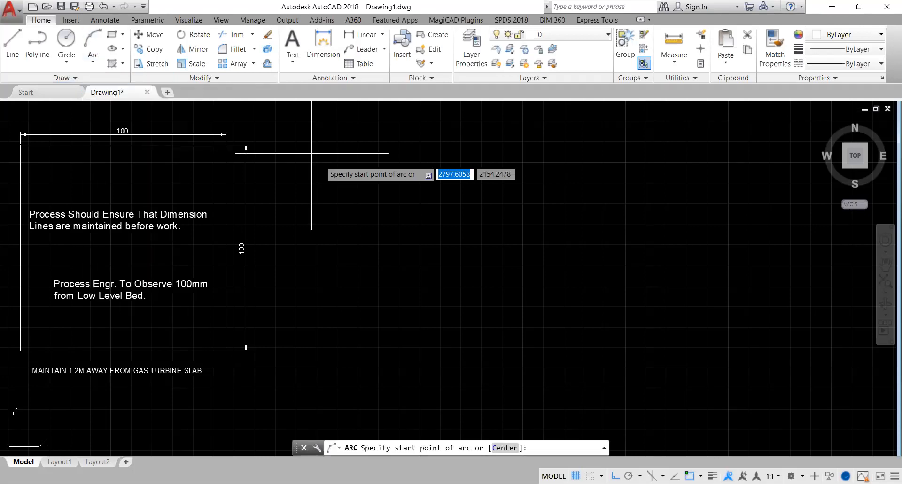
click(360, 159)
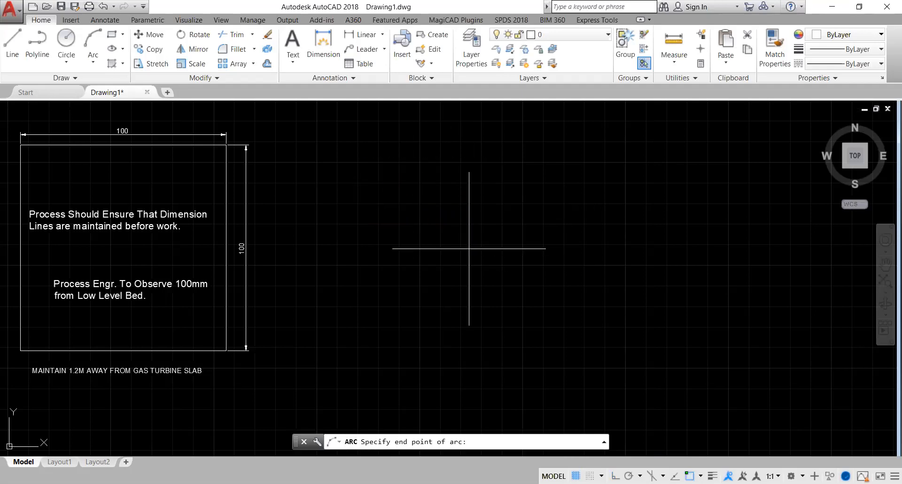
click(585, 162)
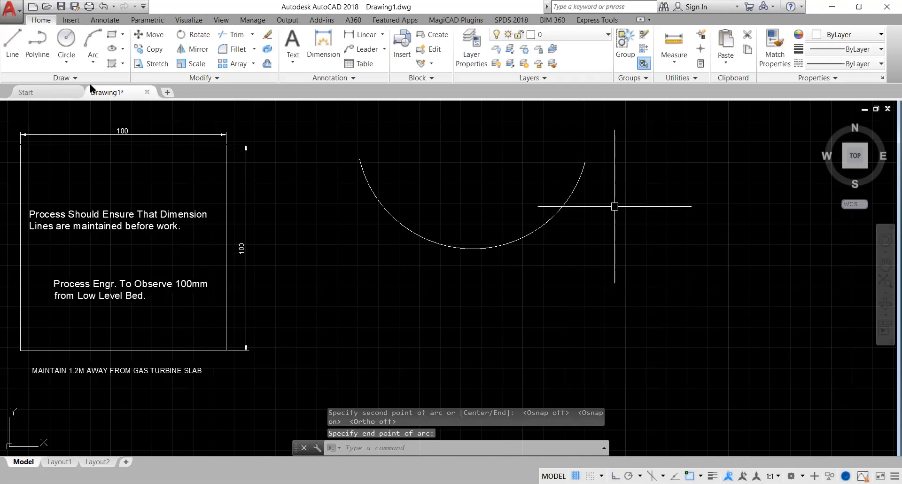
click(93, 63)
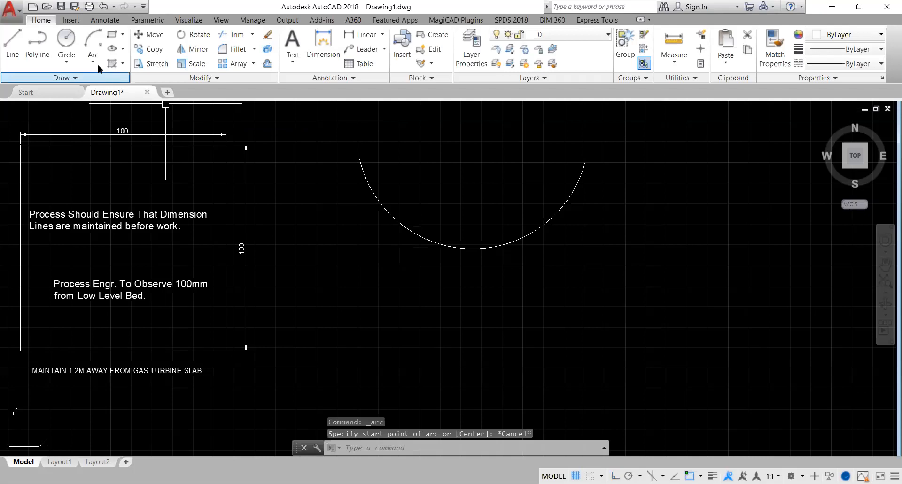
- Draw a Start, Center, End arc below the first arc
click(93, 55)
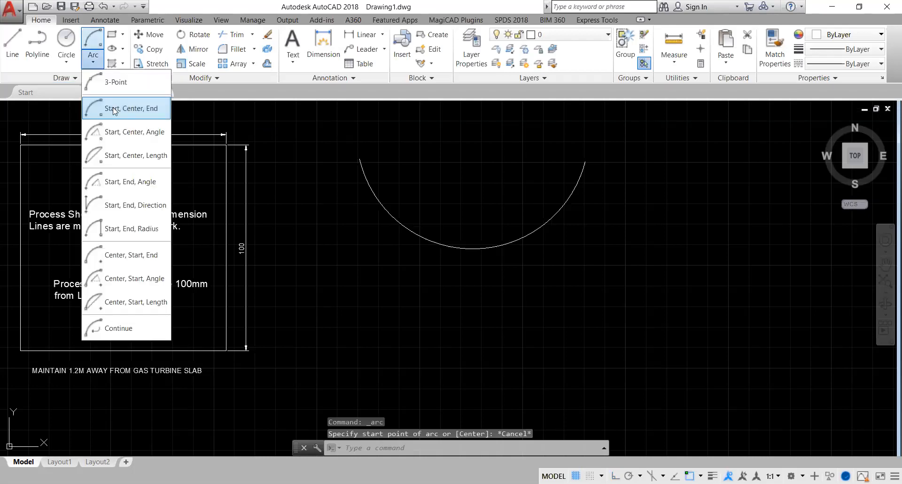
mouse_move(132, 108)
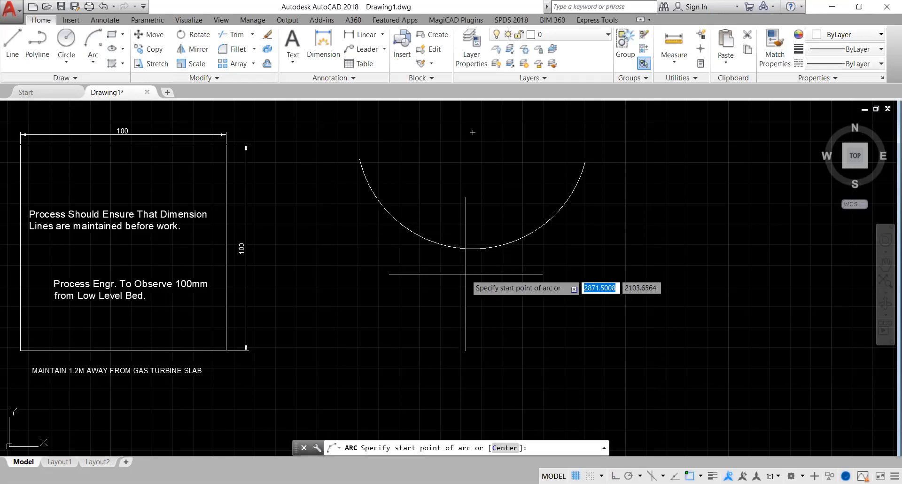
click(450, 295)
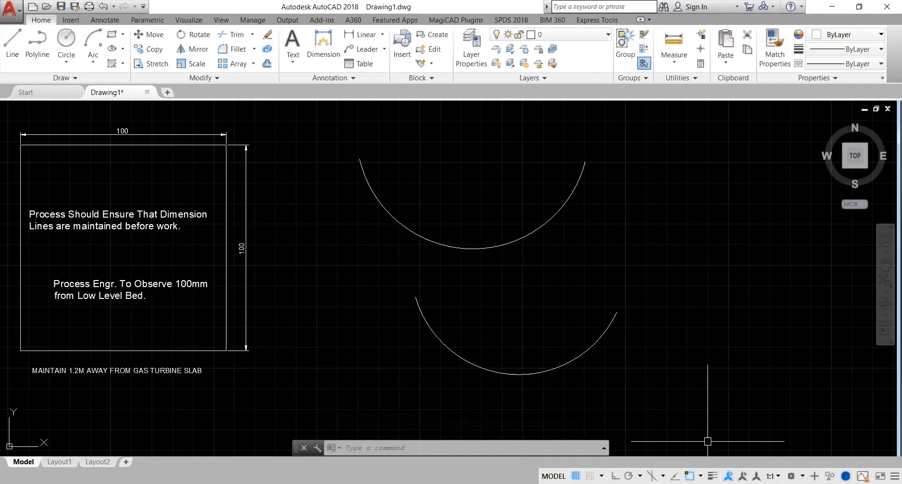
mouse_move(506, 251)
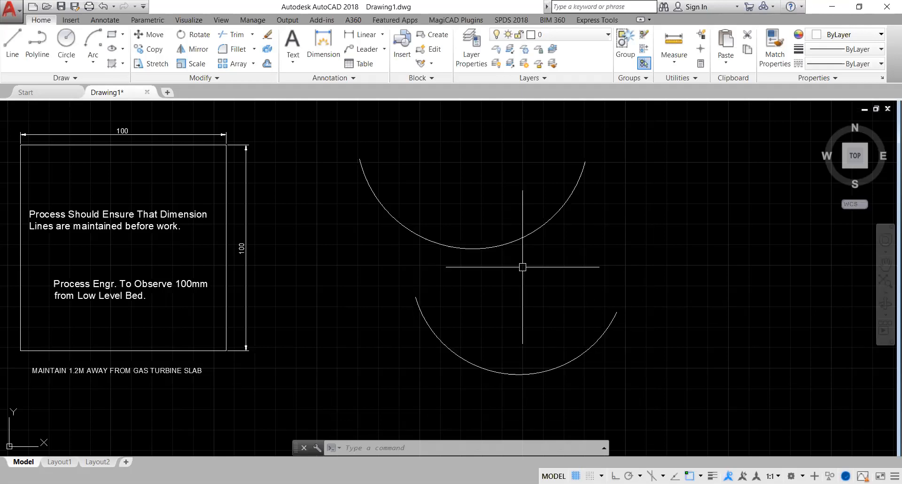
mouse_move(420, 291)
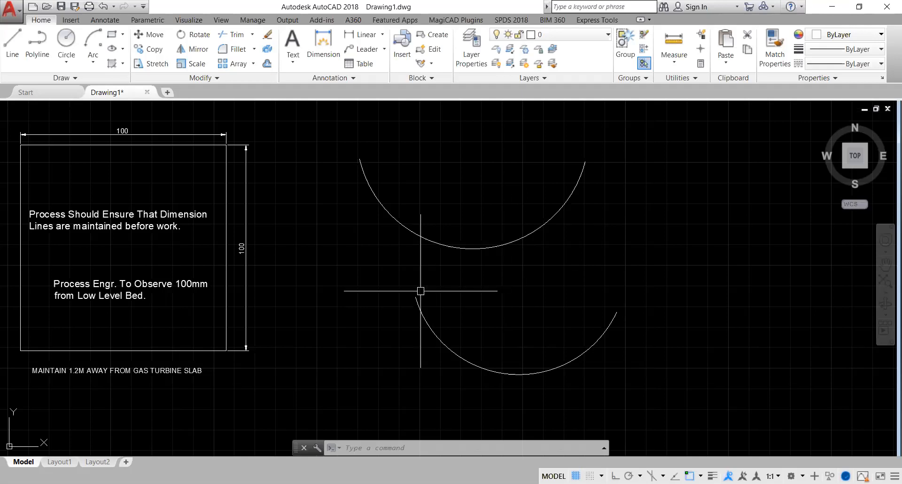
mouse_move(520, 265)
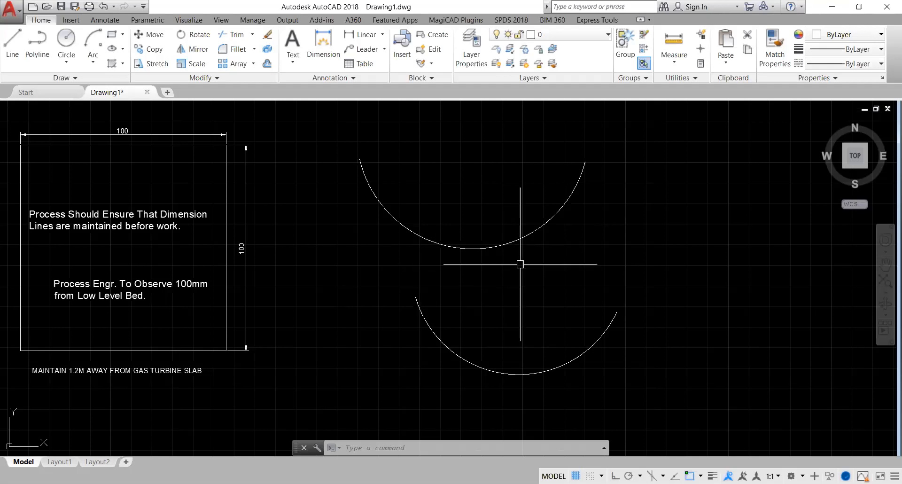
mouse_move(619, 323)
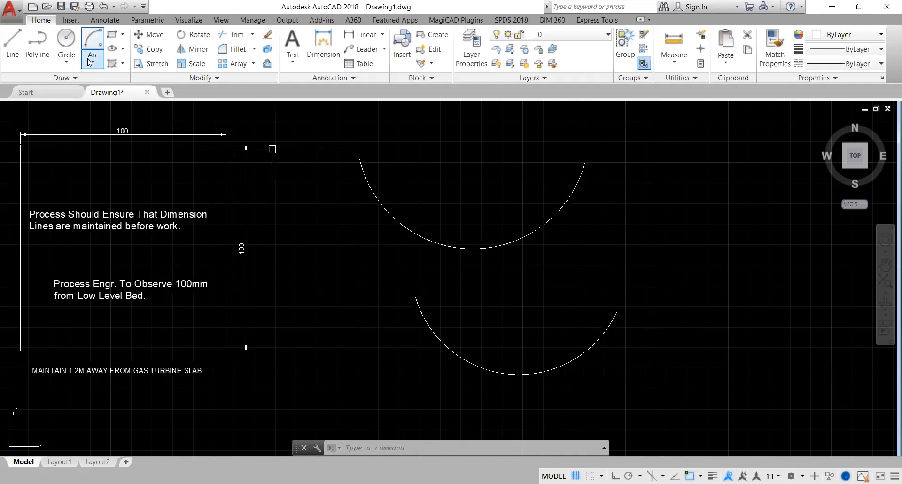
- Draw a Start, Center, Angle arc with a 45-degree included angle right of the two arcs
click(92, 54)
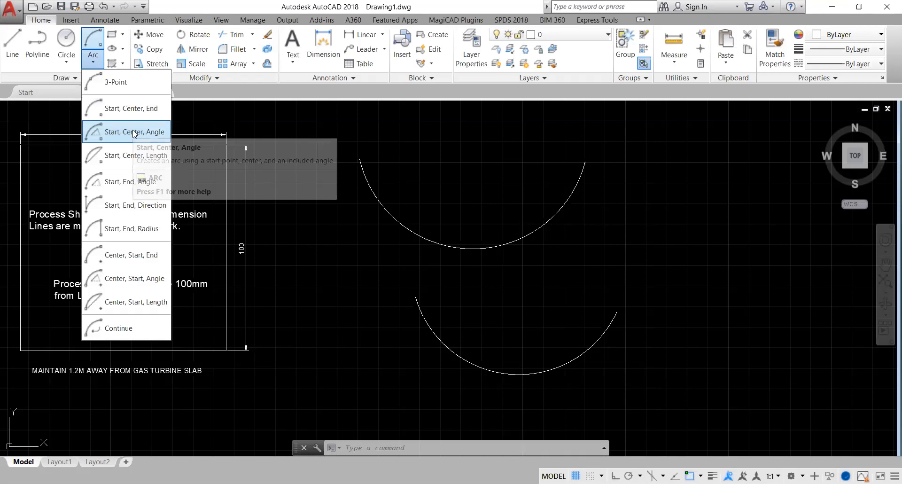
click(132, 131)
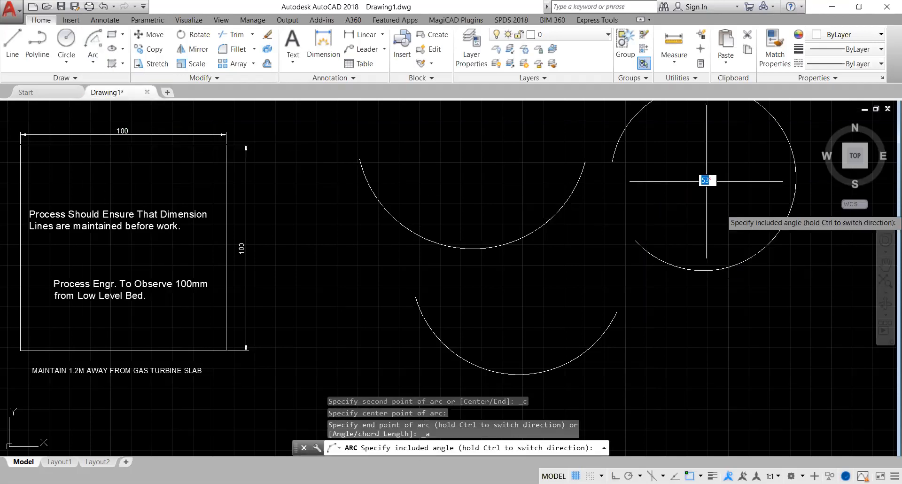
mouse_move(765, 239)
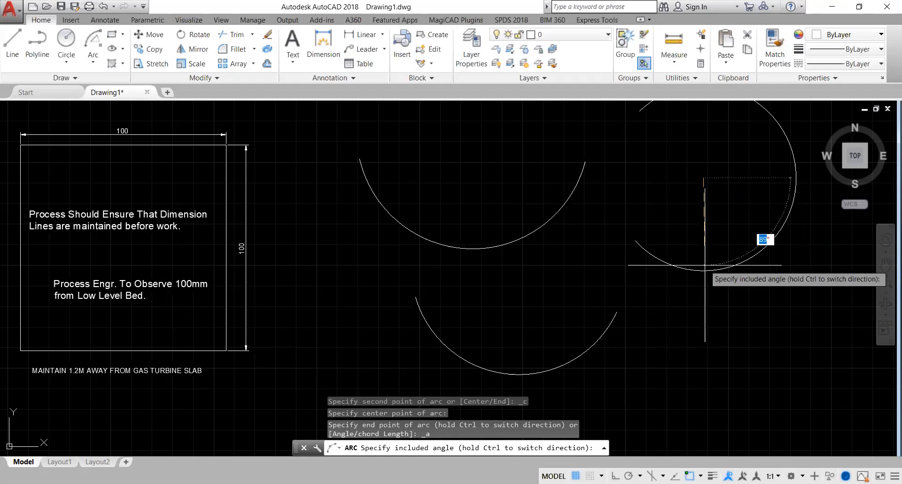
text(45)
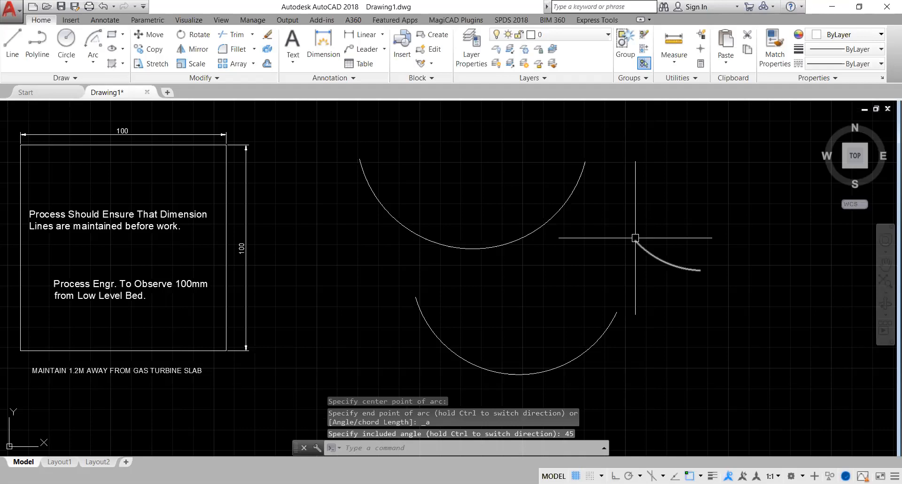
mouse_move(675, 244)
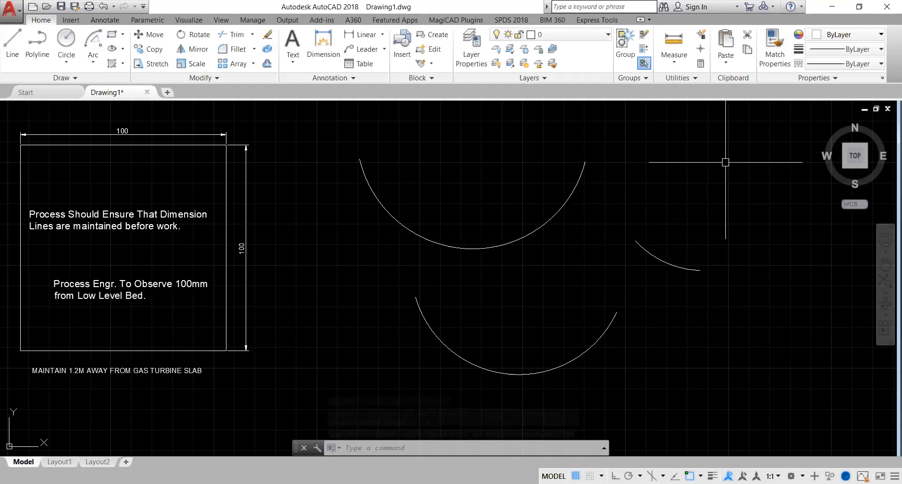
mouse_move(637, 188)
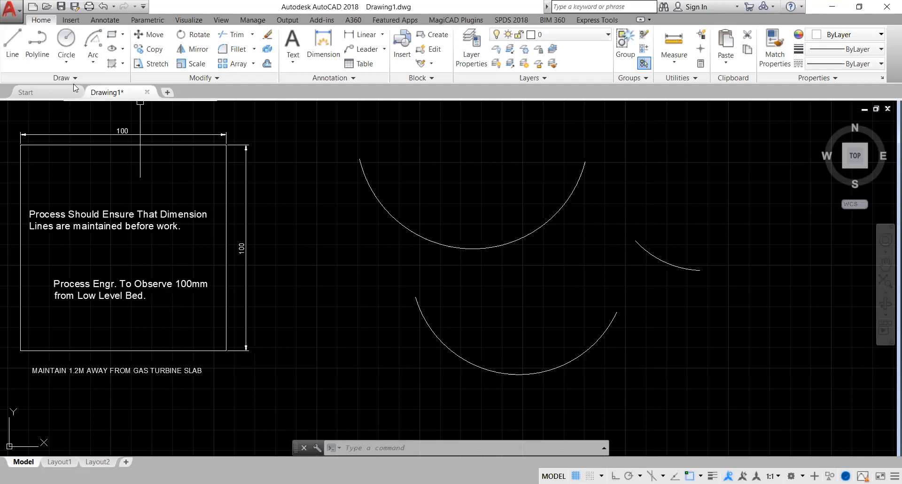
- Start a Start, End, Direction arc and place its start and end points below the upper arc
click(93, 55)
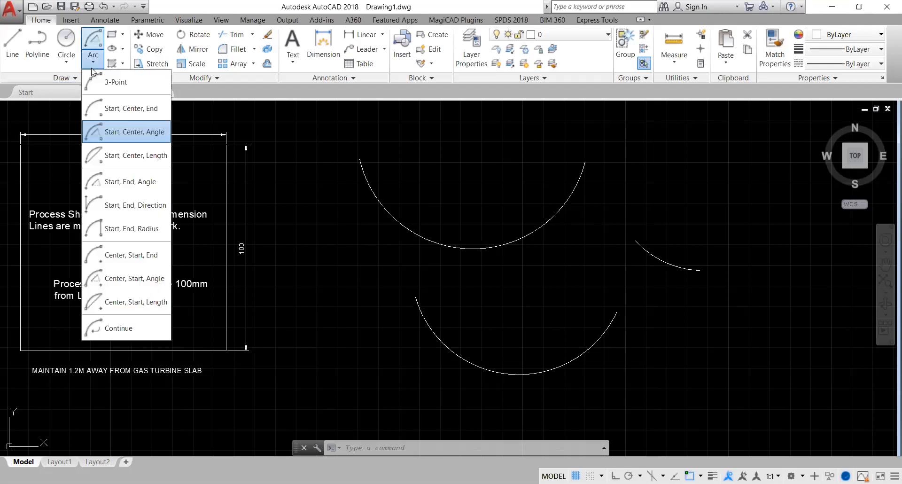
mouse_move(126, 155)
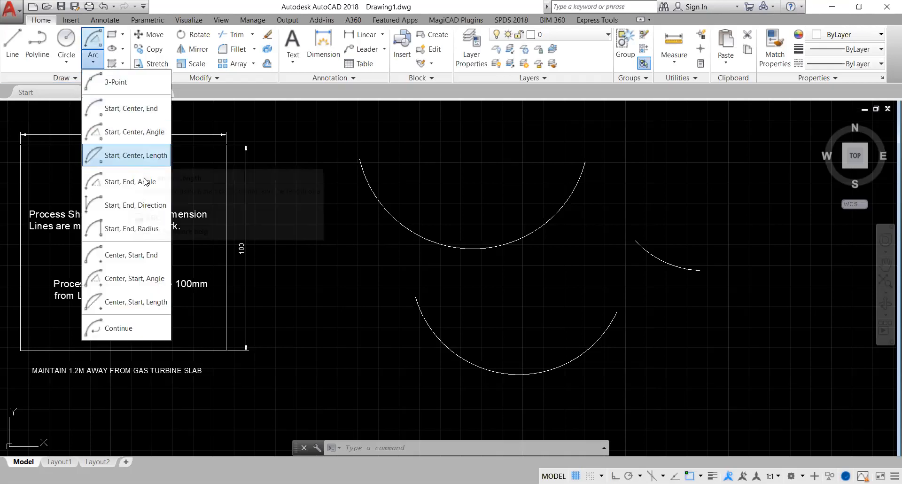
mouse_move(125, 182)
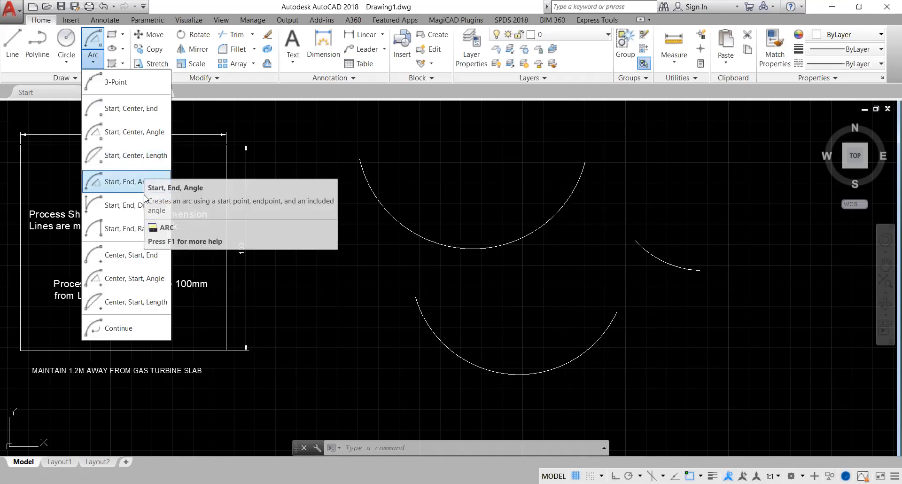
mouse_move(124, 206)
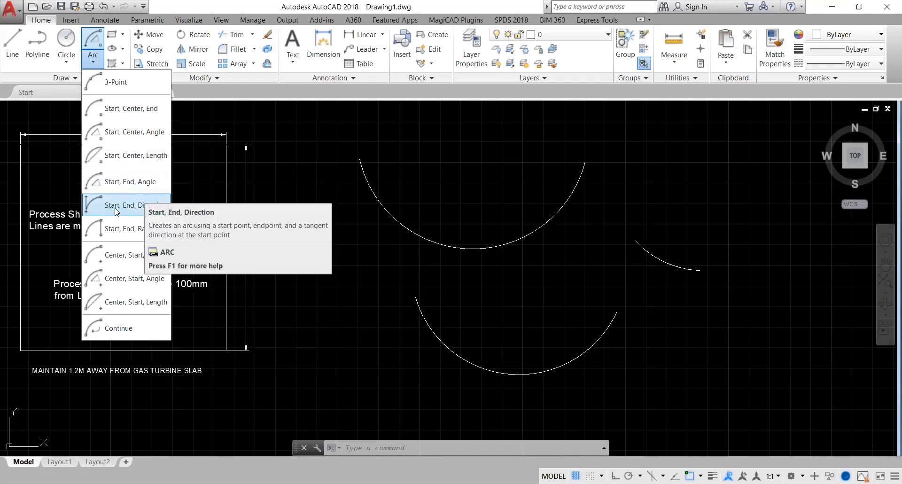
click(130, 205)
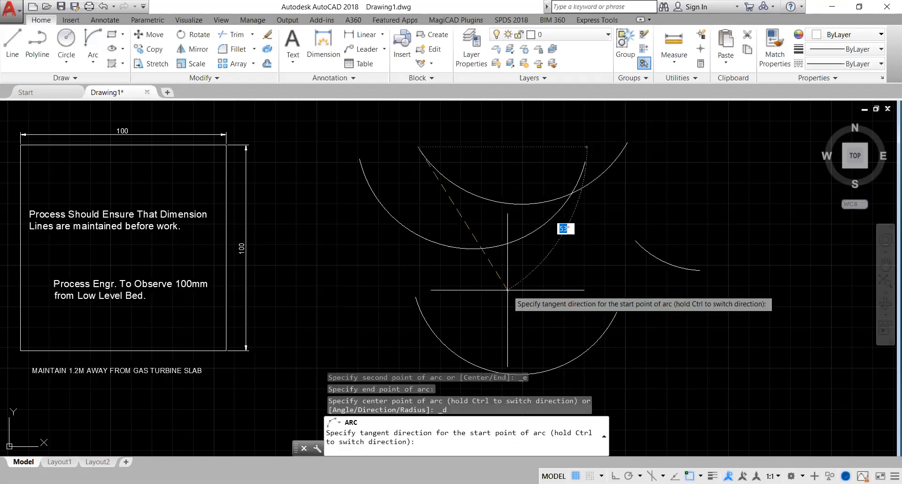
mouse_move(520, 151)
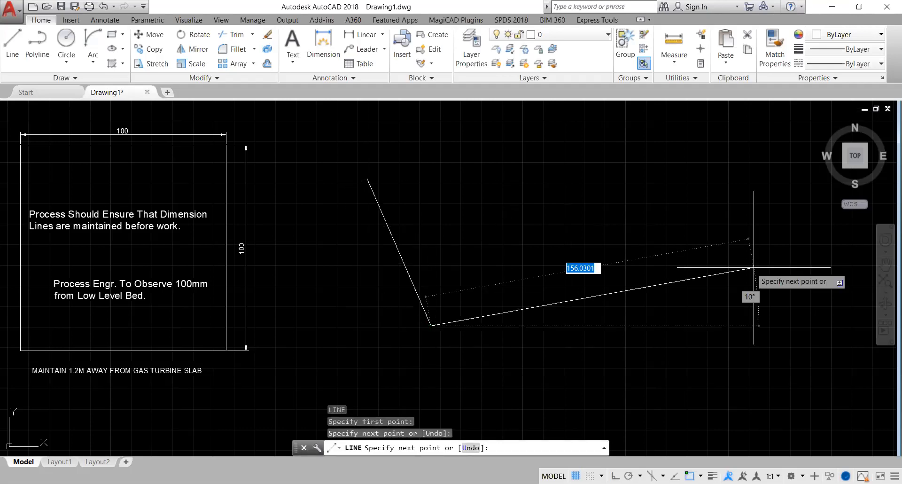
- Draw three connected line segments and cancel the unfinished tangent arc
click(751, 269)
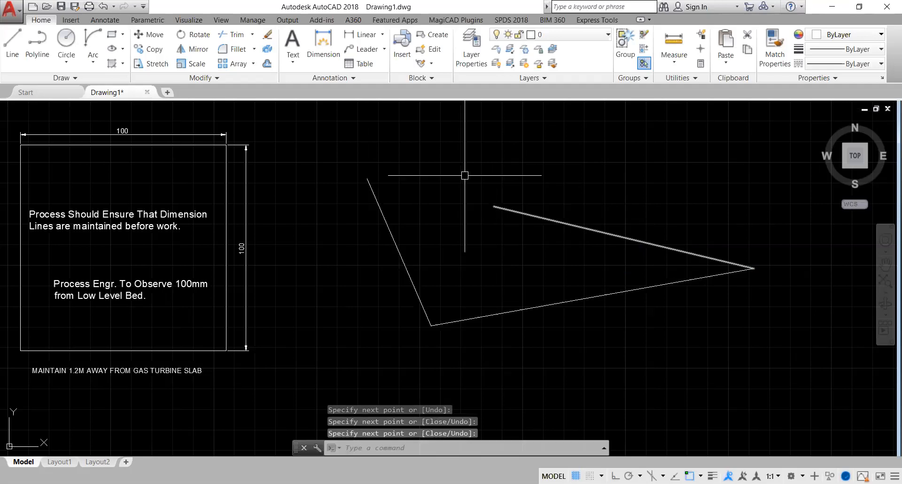
mouse_move(326, 152)
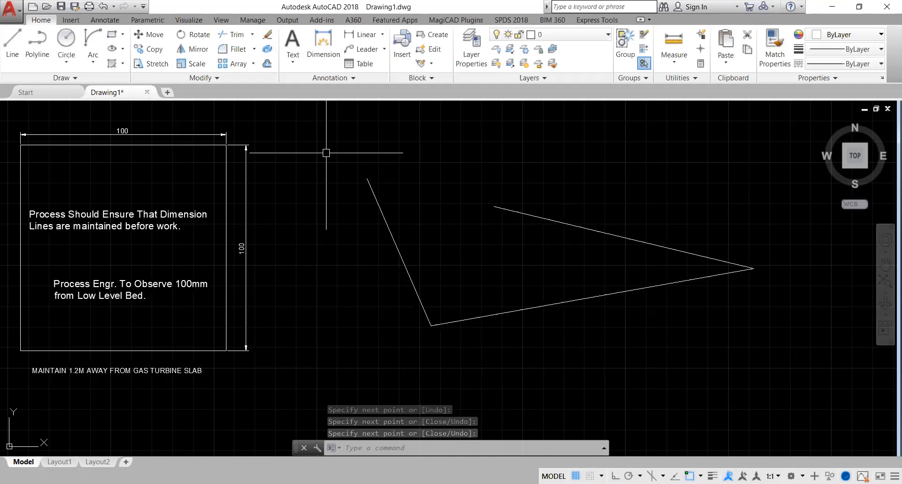
mouse_move(382, 177)
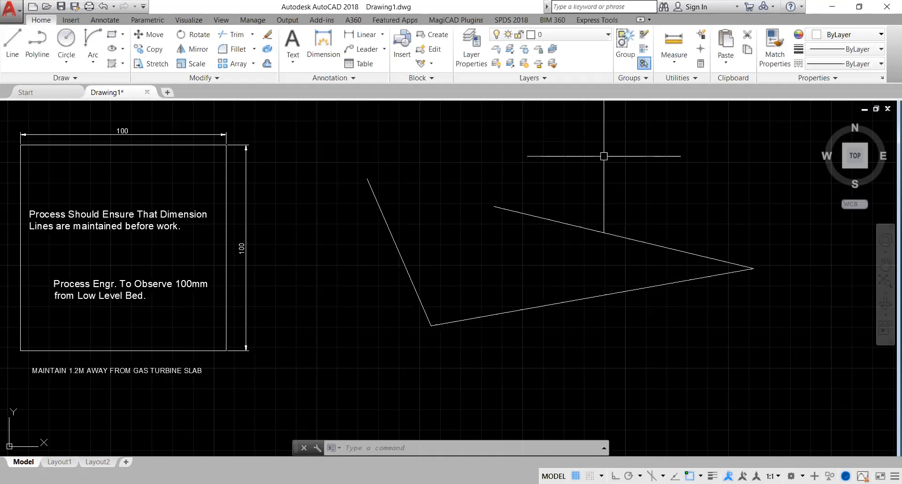
mouse_move(421, 215)
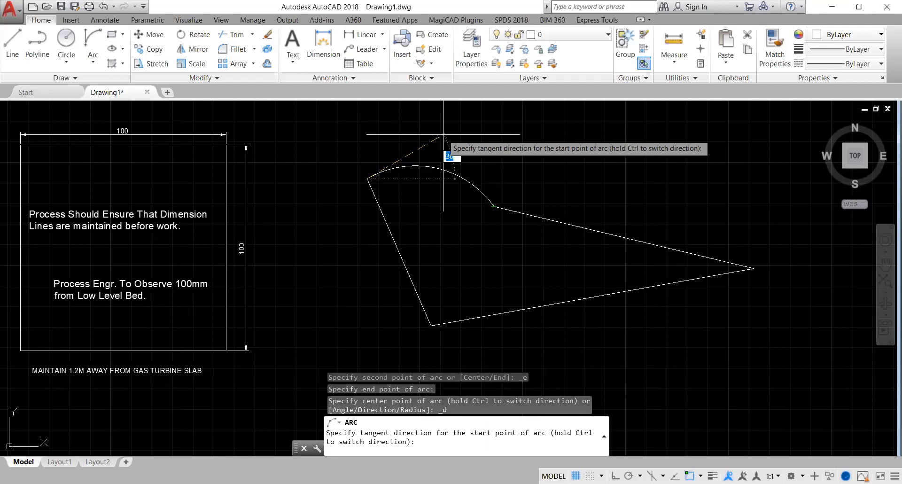
key(Escape)
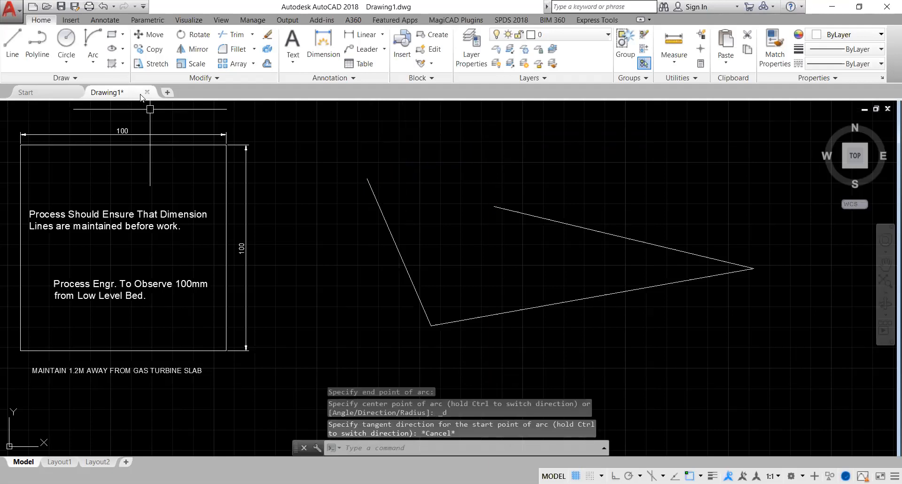
click(92, 55)
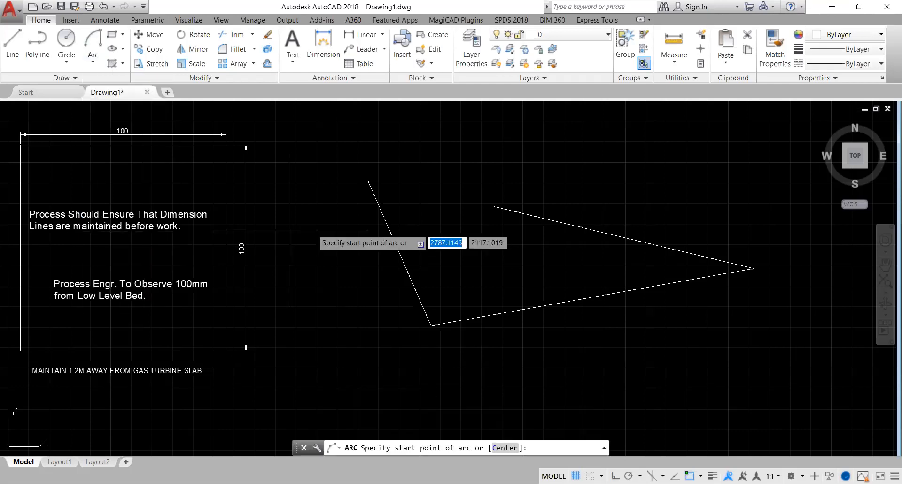
click(369, 182)
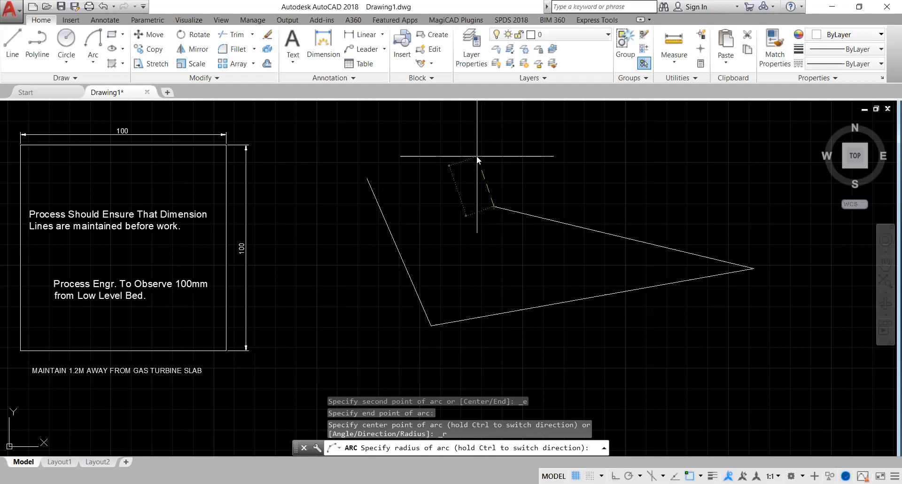
text(10)
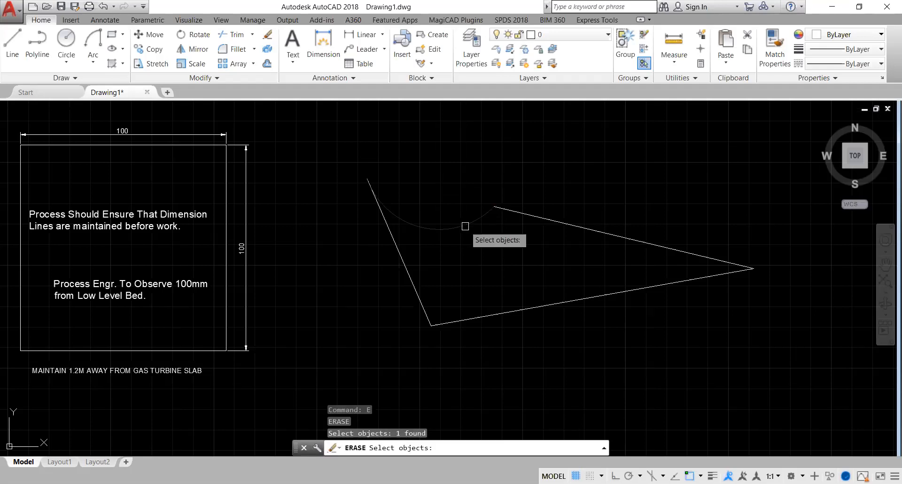
click(99, 62)
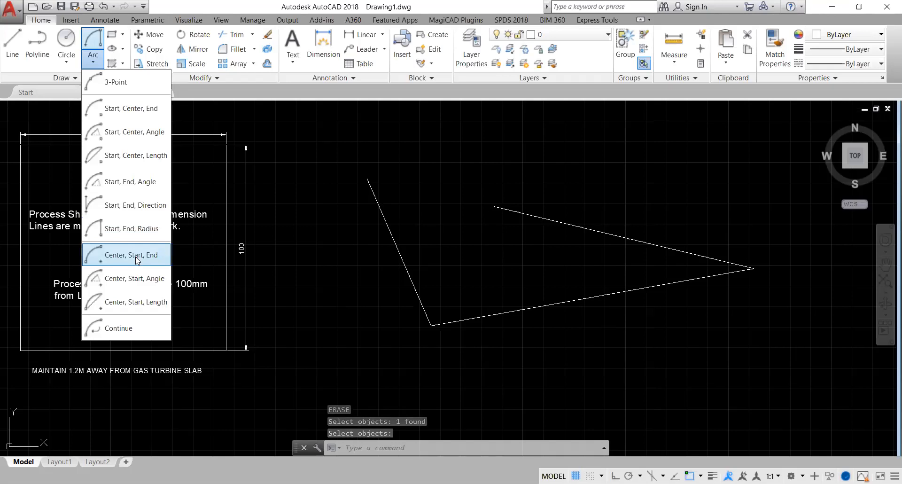
mouse_move(127, 302)
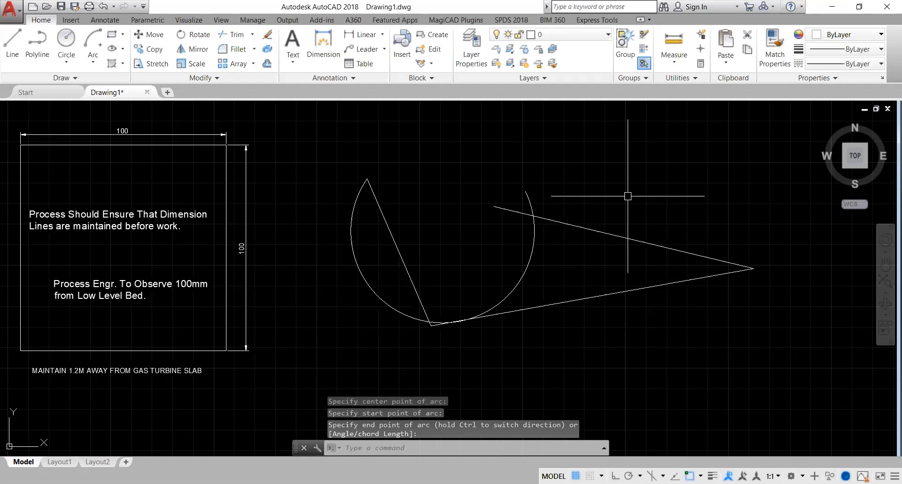
mouse_move(406, 199)
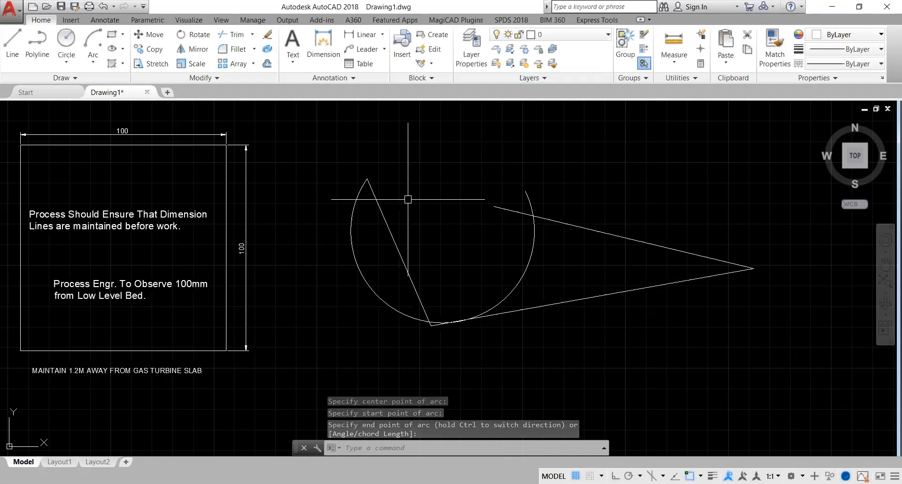
- Draw a Center, Start, End arc sweeping around the line figure's lower left corner
click(98, 63)
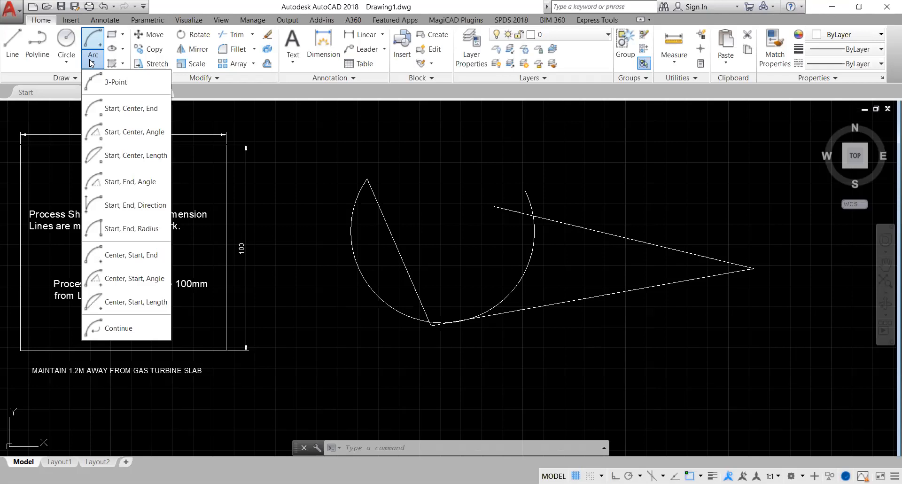
mouse_move(475, 39)
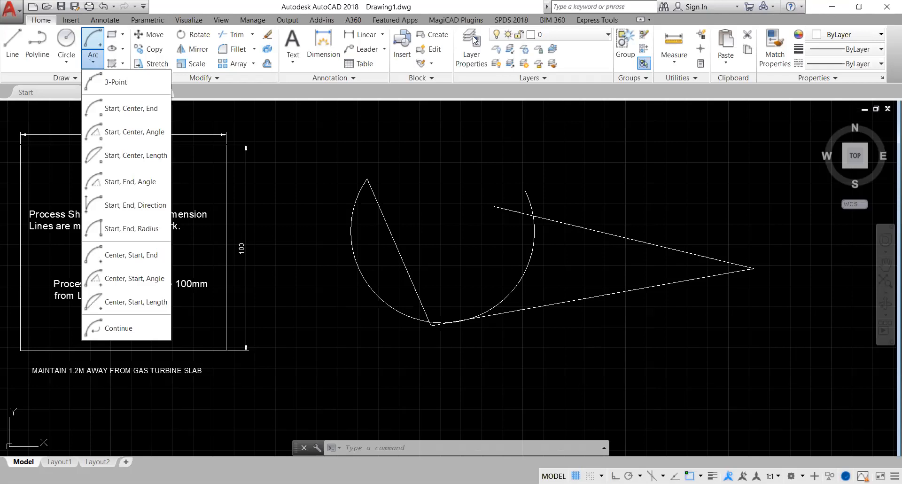
mouse_move(704, 409)
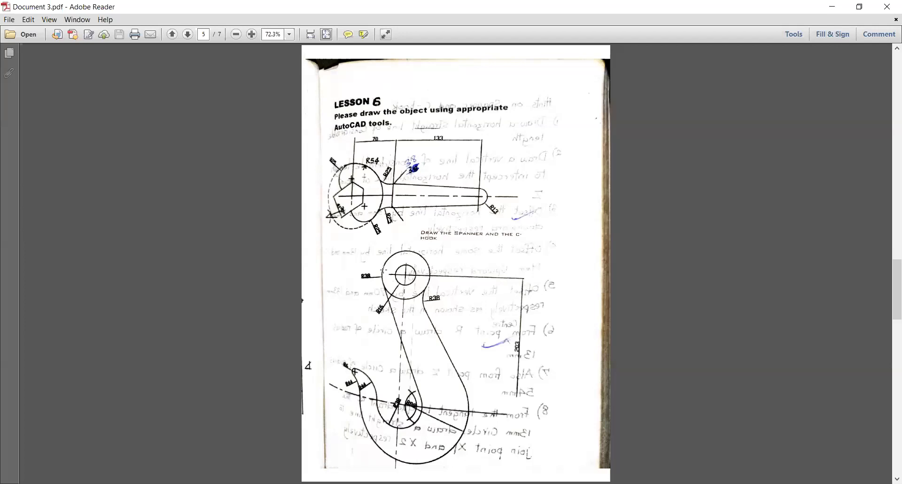
- Drag-select the hook drawing on page 5 of the Lesson 6 PDF
drag(345, 252, 550, 434)
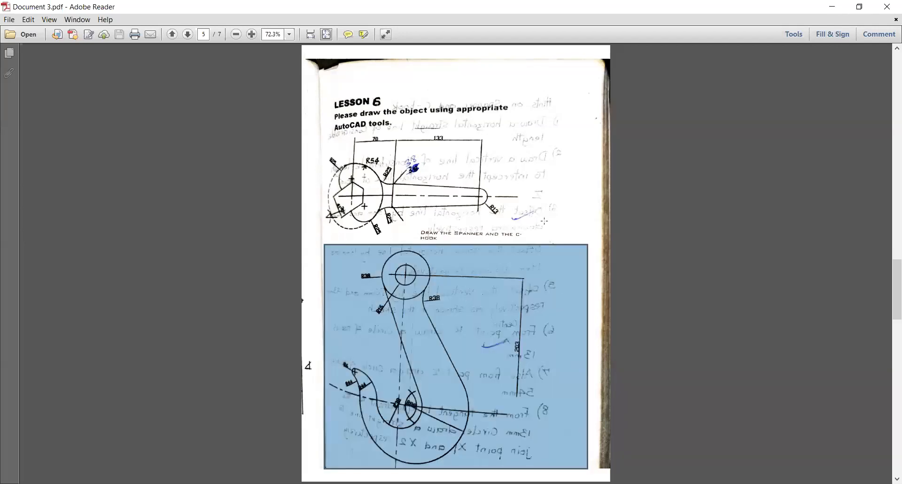
mouse_move(518, 184)
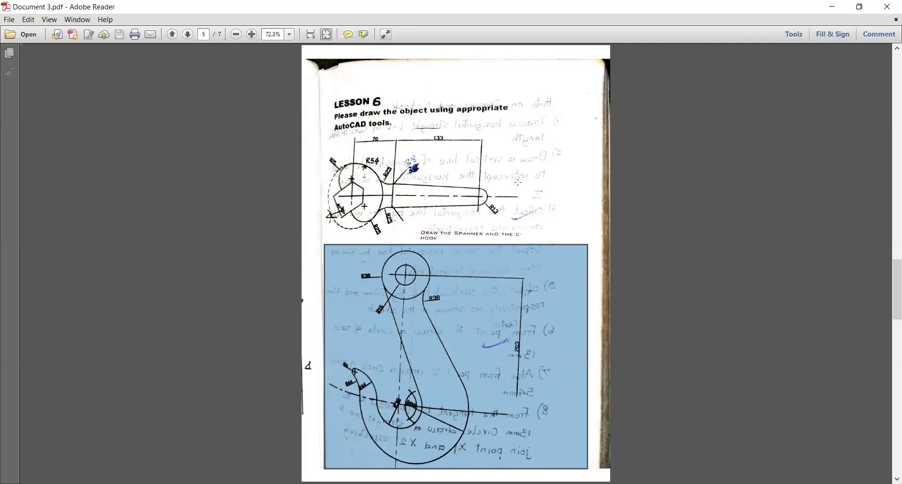